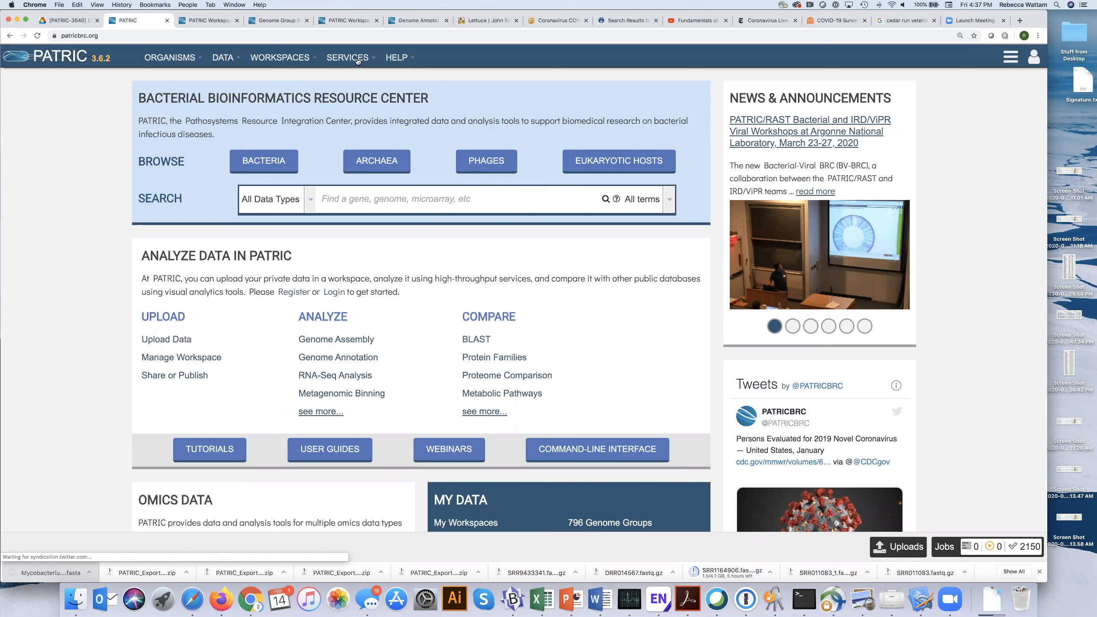
- Show the SERVICES menu listing PATRIC's genomics, metagenomics and transcriptomics analysis tools
{"action": "left_click", "coordinate": [348, 57]}
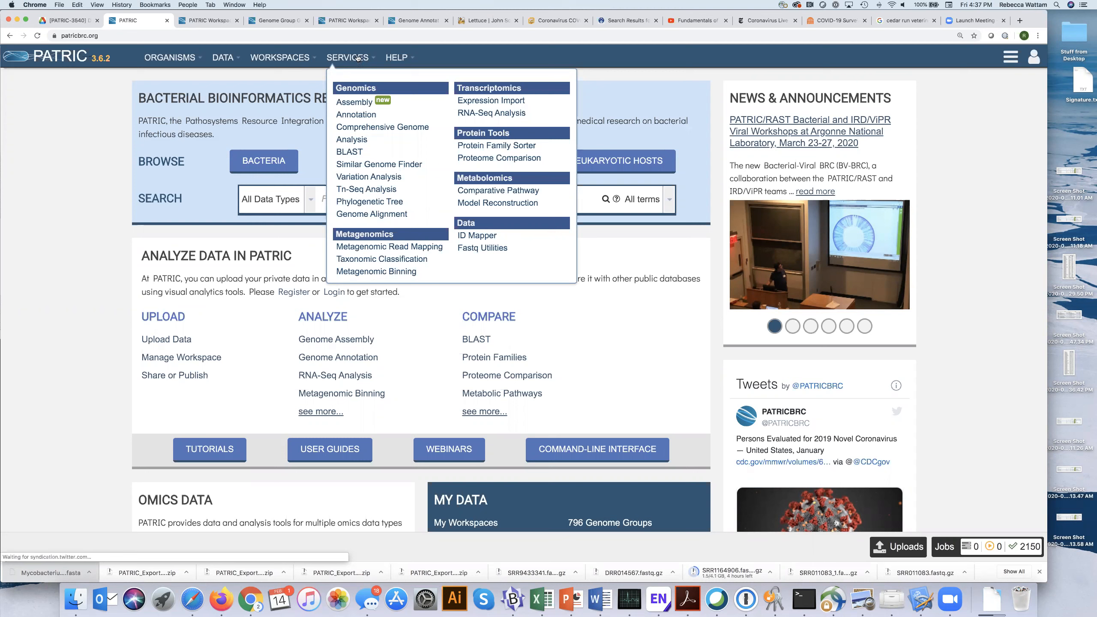
{"action": "mouse_move", "coordinate": [381, 259]}
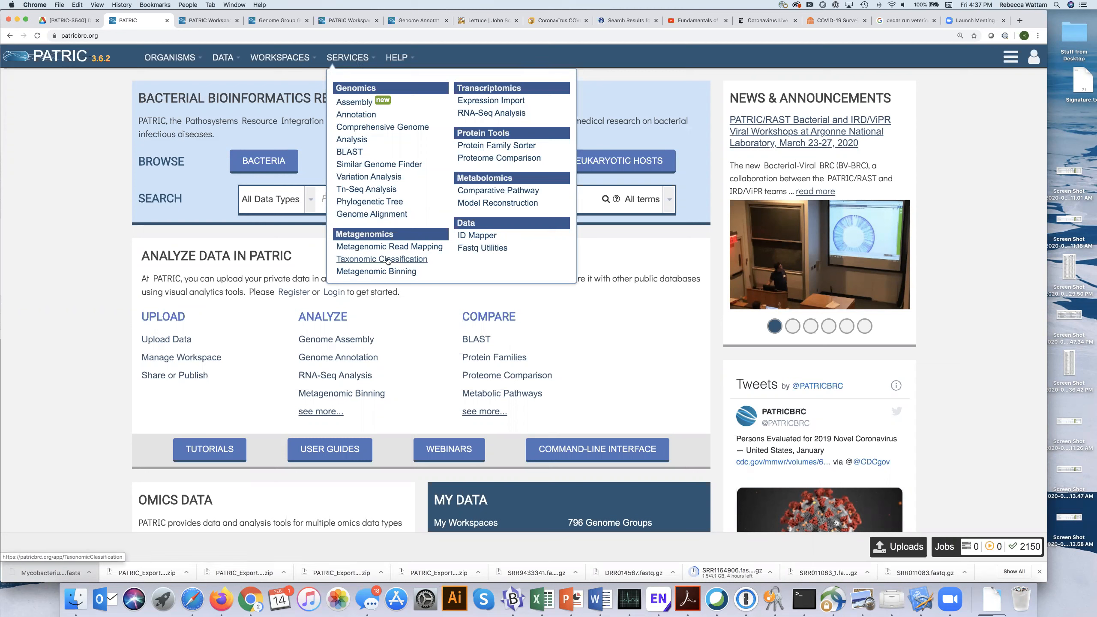
{"action": "mouse_move", "coordinate": [390, 246]}
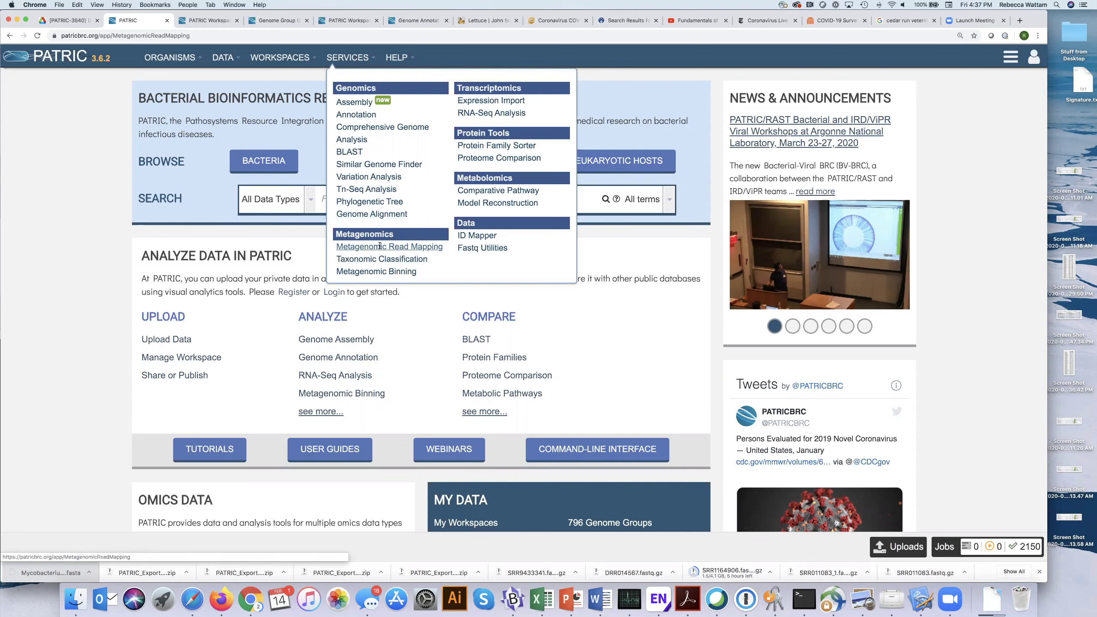
- Start a Metagenomic Read Mapping job with CARD kept as the predefined gene set
{"action": "left_click", "coordinate": [389, 246]}
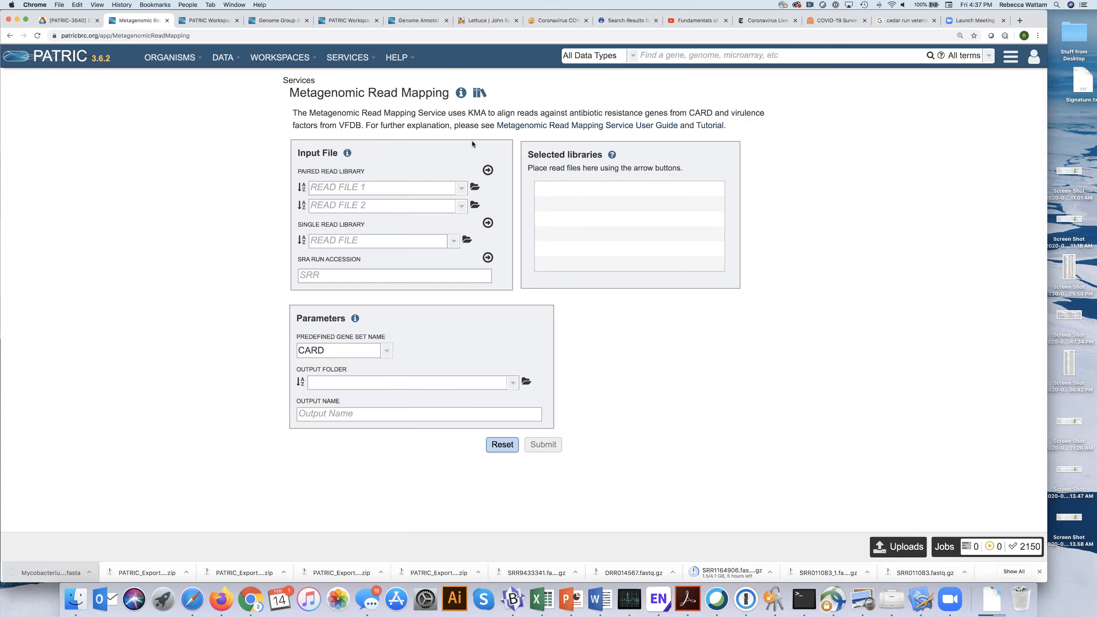
{"action": "left_click", "coordinate": [387, 350]}
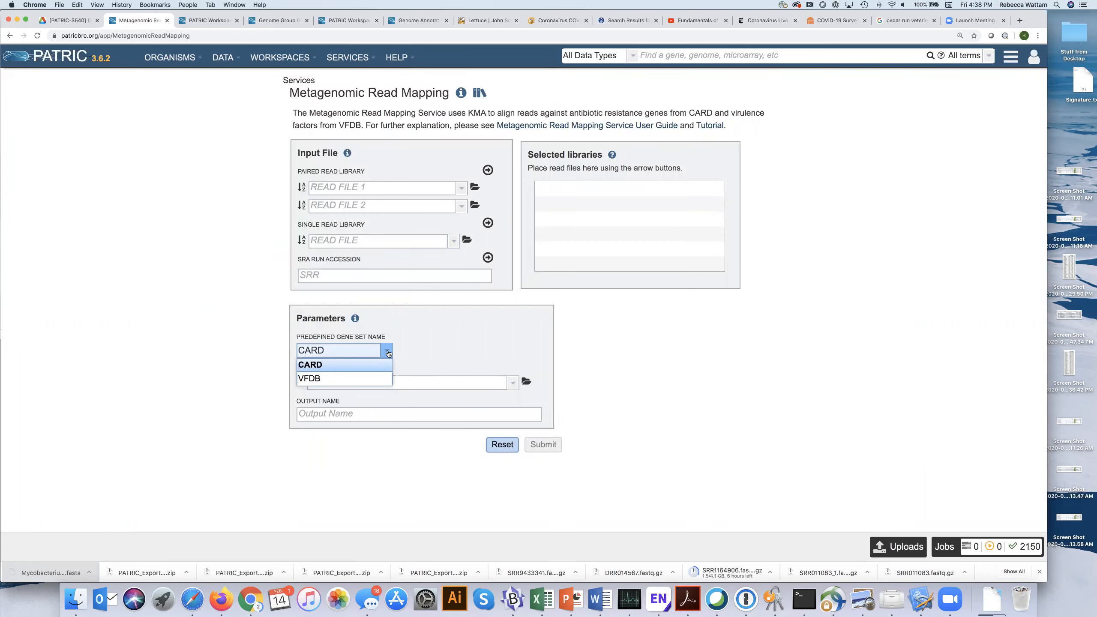
{"action": "mouse_move", "coordinate": [336, 379]}
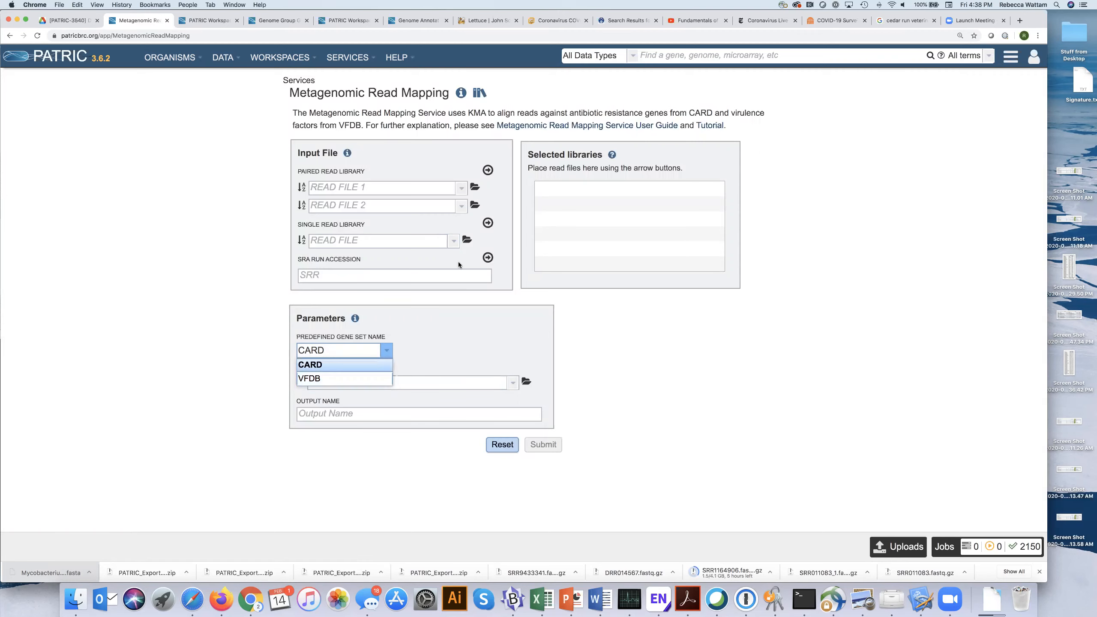
{"action": "left_click", "coordinate": [460, 187]}
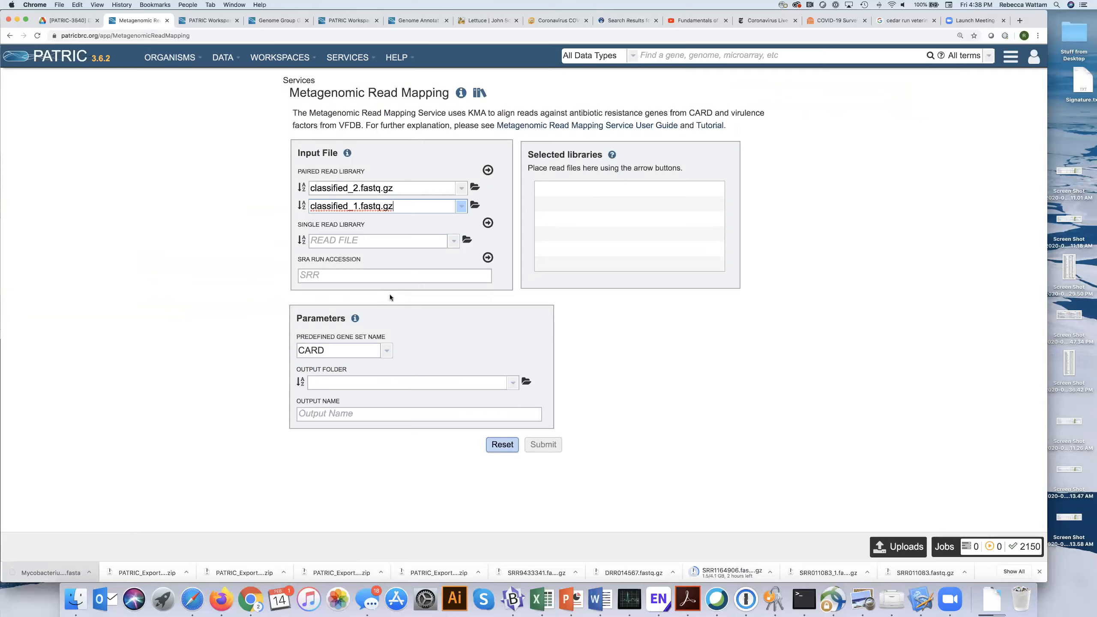
{"action": "mouse_move", "coordinate": [403, 286]}
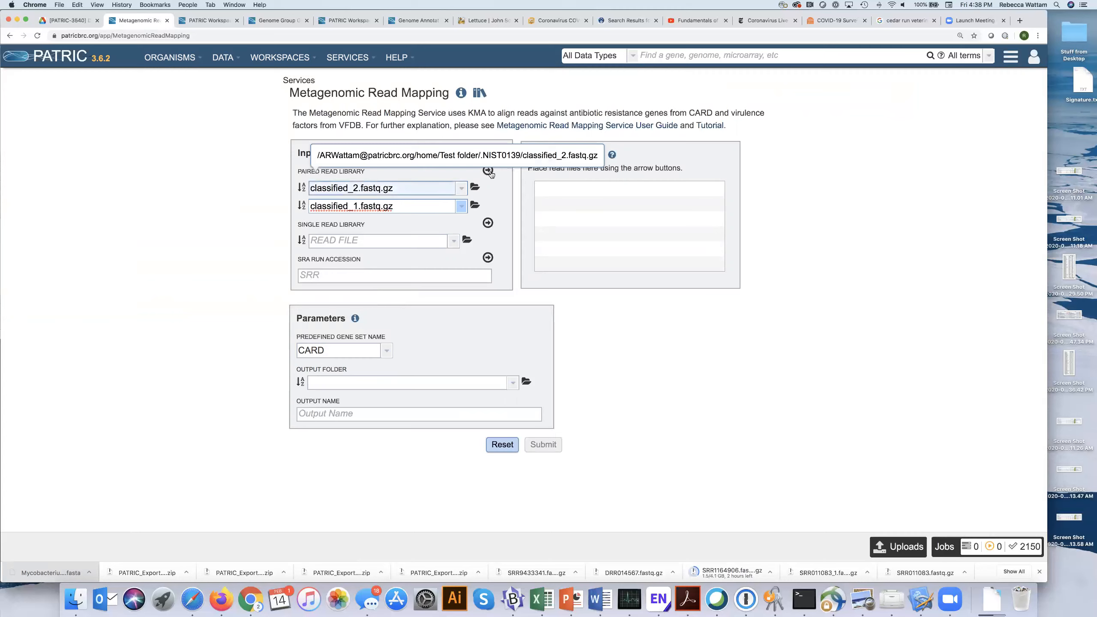
- Add classified_2.fastq.gz and classified_1.fastq.gz as a paired read library to Selected libraries
{"action": "left_click", "coordinate": [487, 170]}
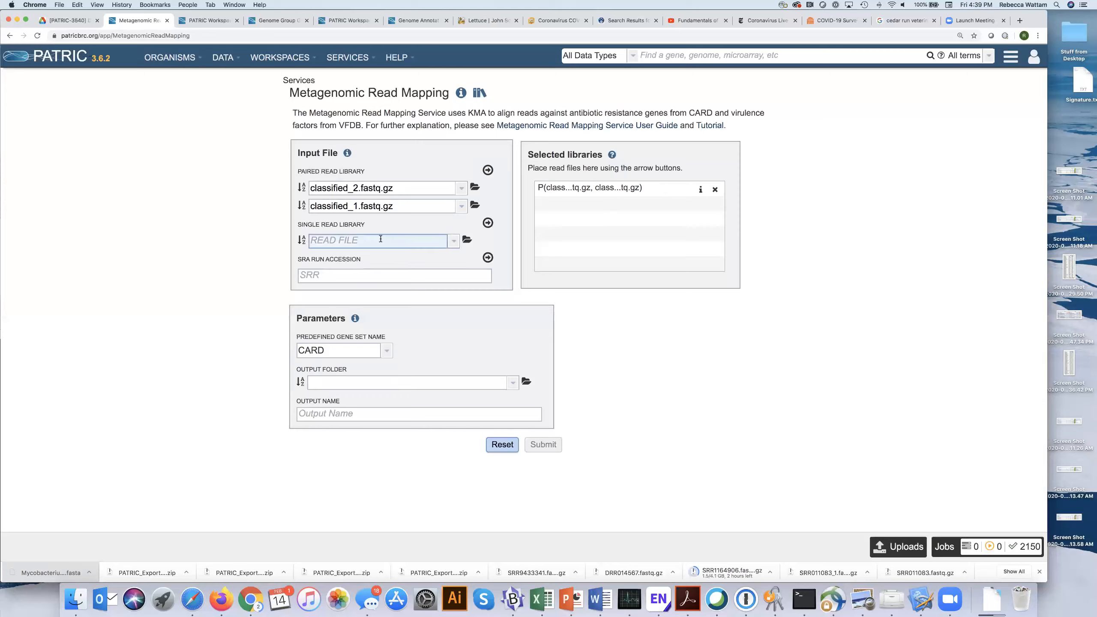
- Set the output folder to 'Test folder' and the output name to 'NIST0139 CARD analysis'
{"action": "left_click", "coordinate": [394, 275]}
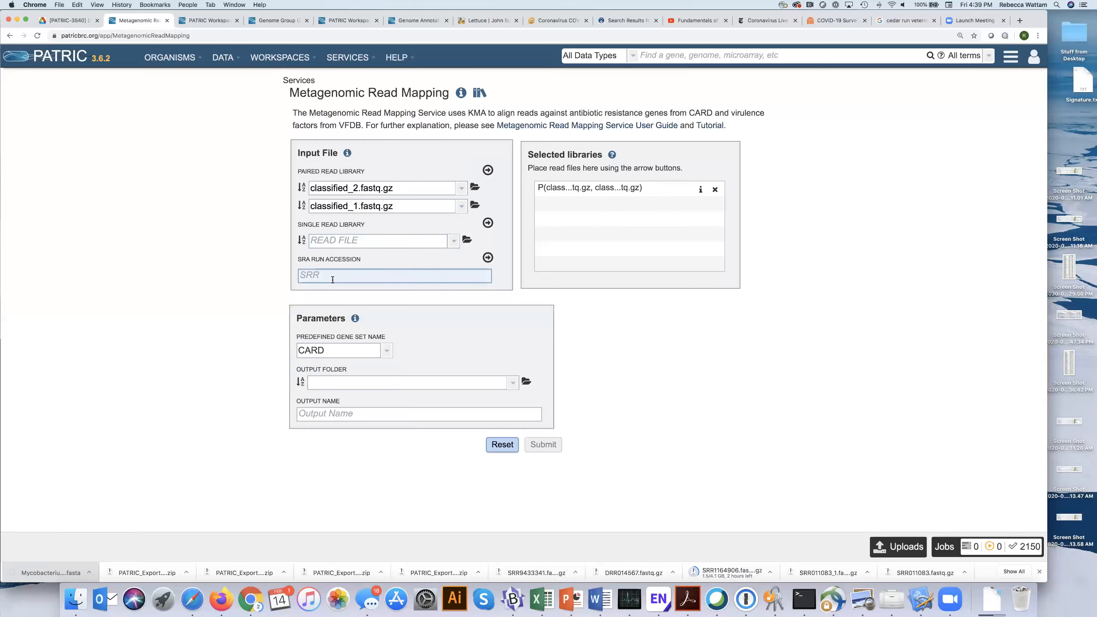
{"action": "mouse_move", "coordinate": [447, 300]}
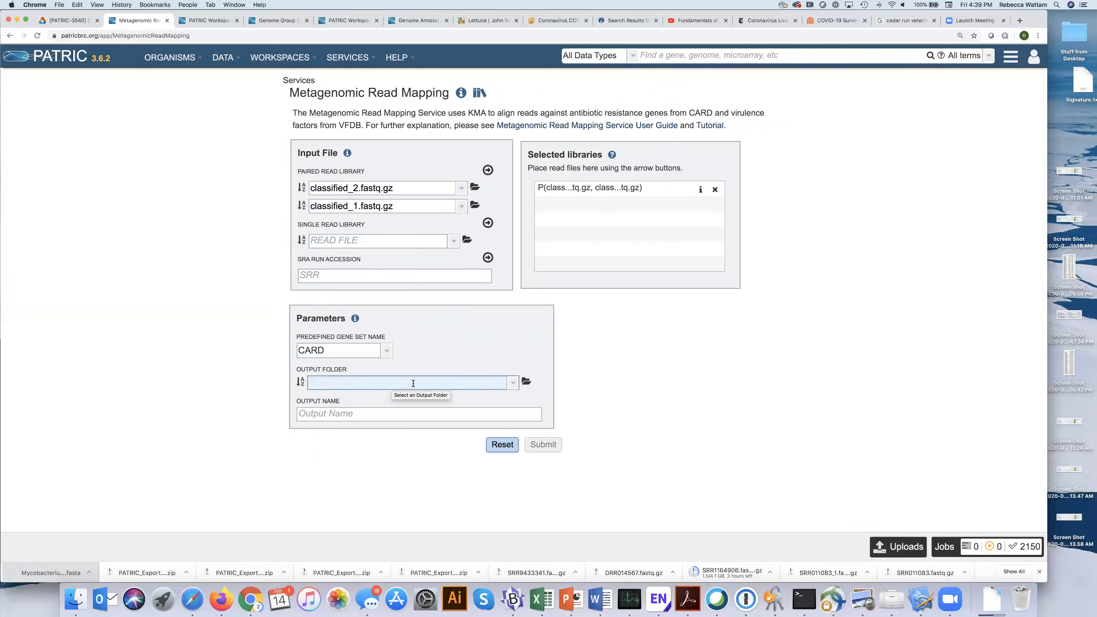
{"action": "type", "text": "Te"}
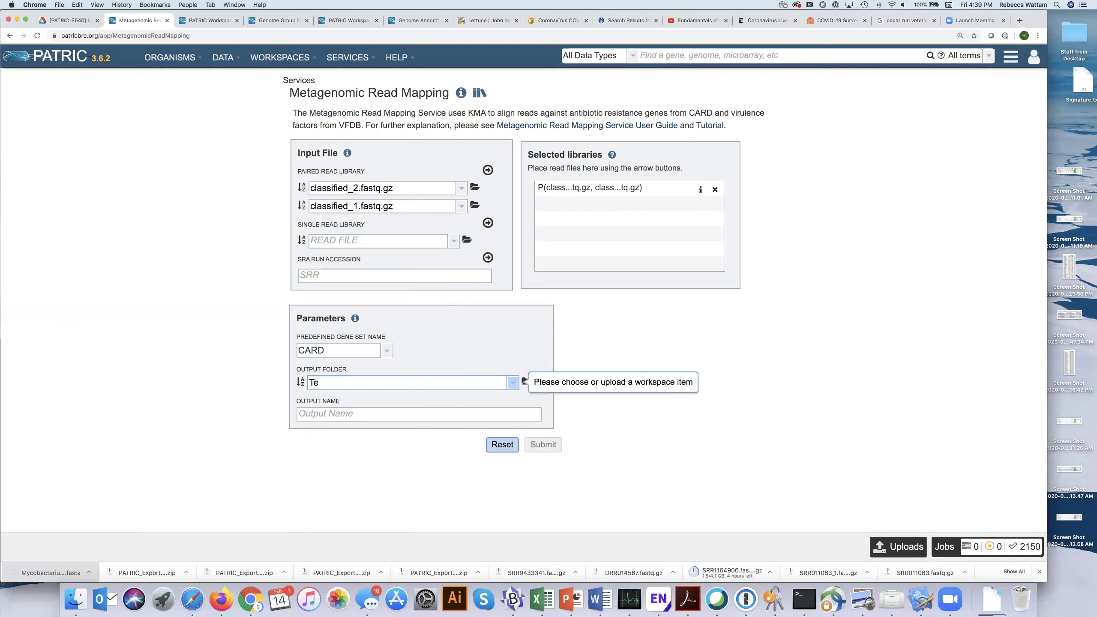
{"action": "type", "text": "st folder"}
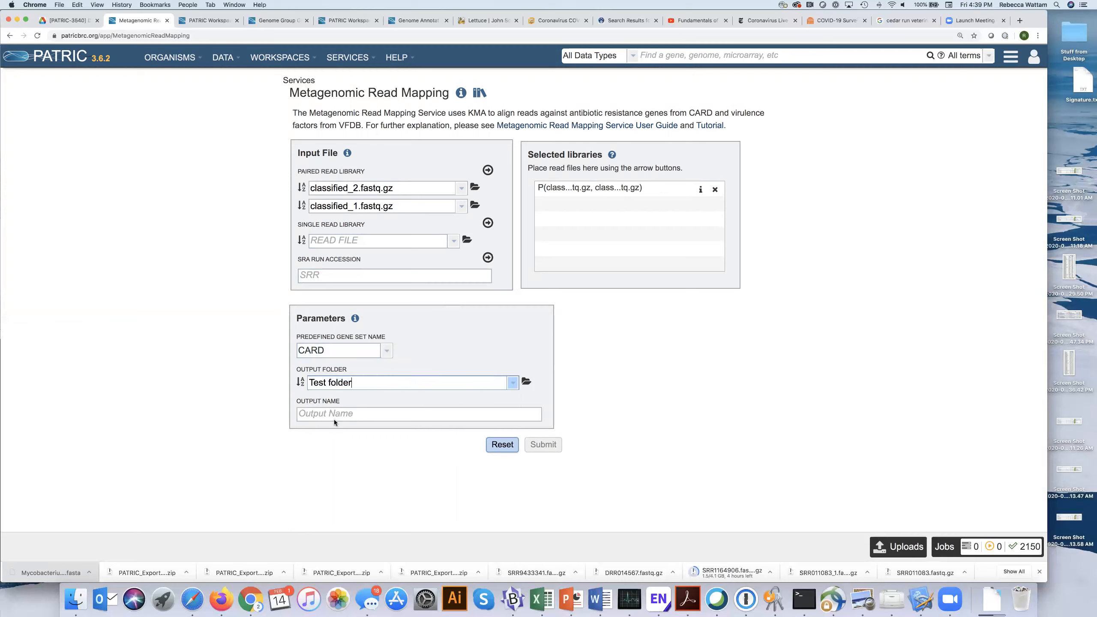
{"action": "type", "text": "NI"}
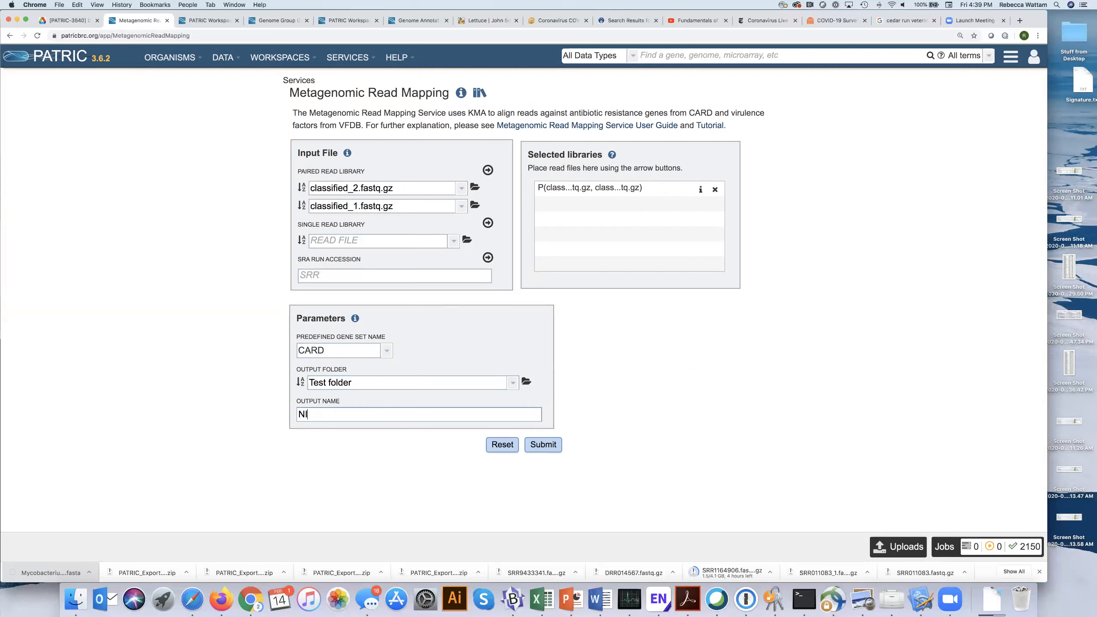
{"action": "type", "text": "IST013"}
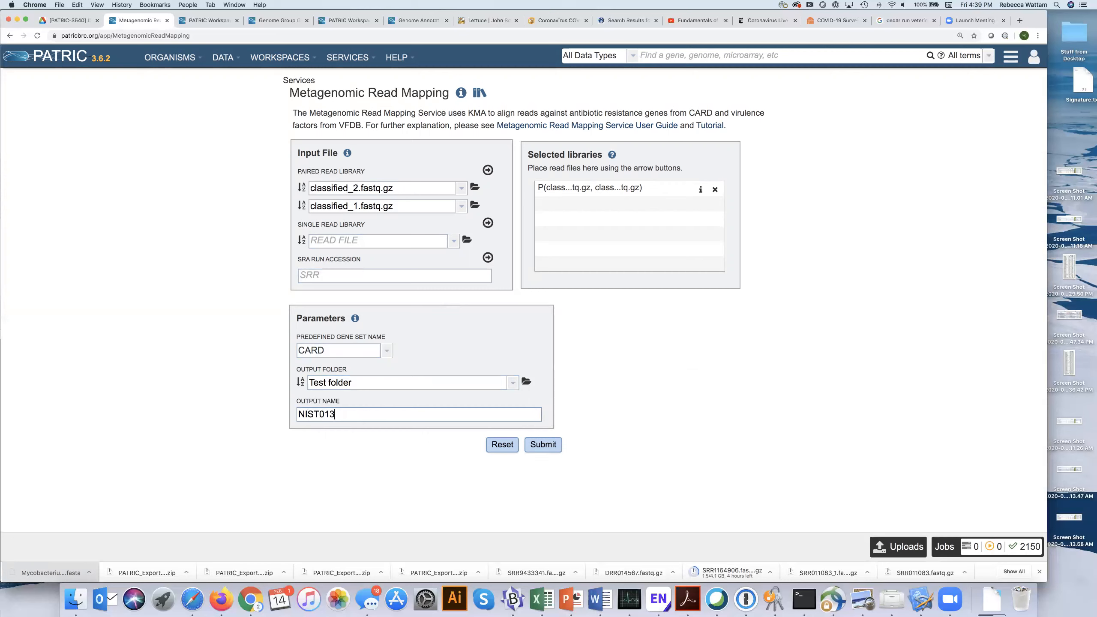
{"action": "type", "text": "9"}
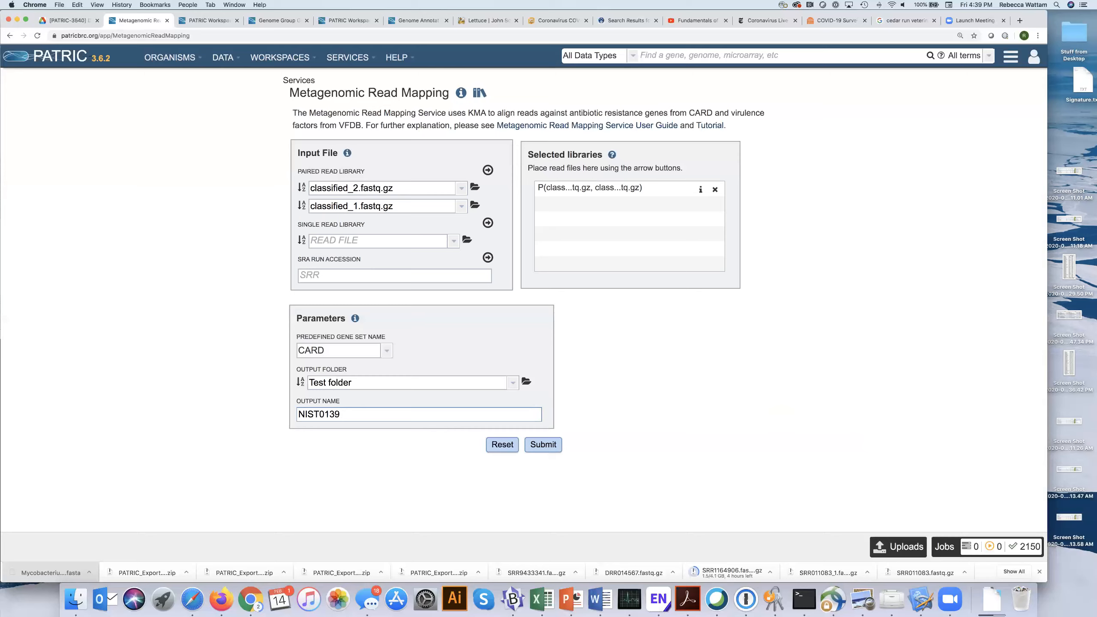
{"action": "type", "text": "CARD ana"}
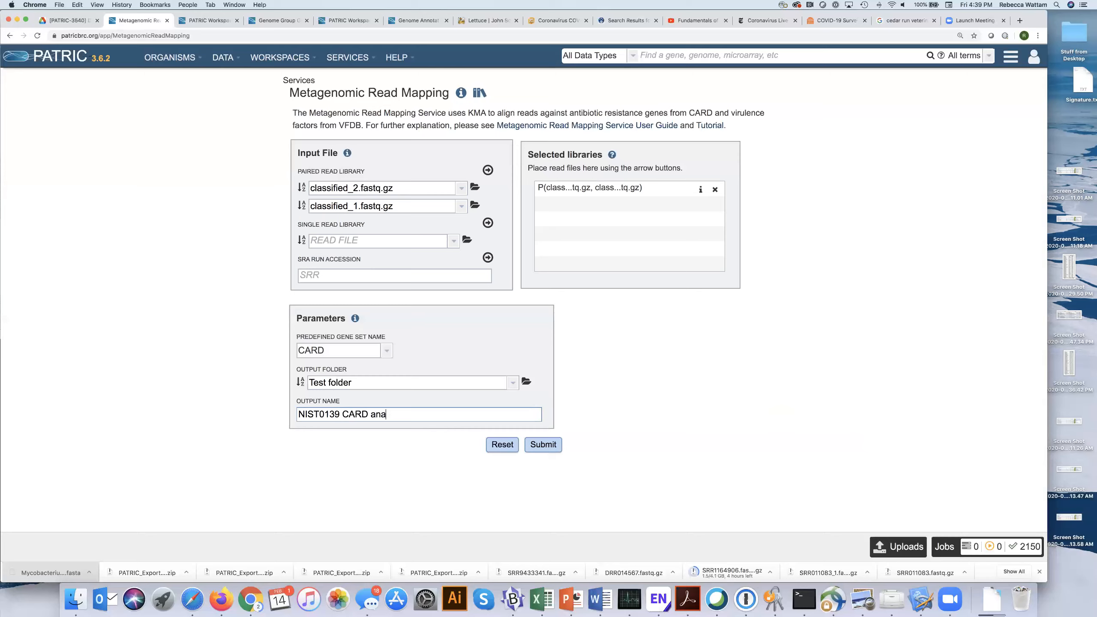
{"action": "type", "text": "lysis"}
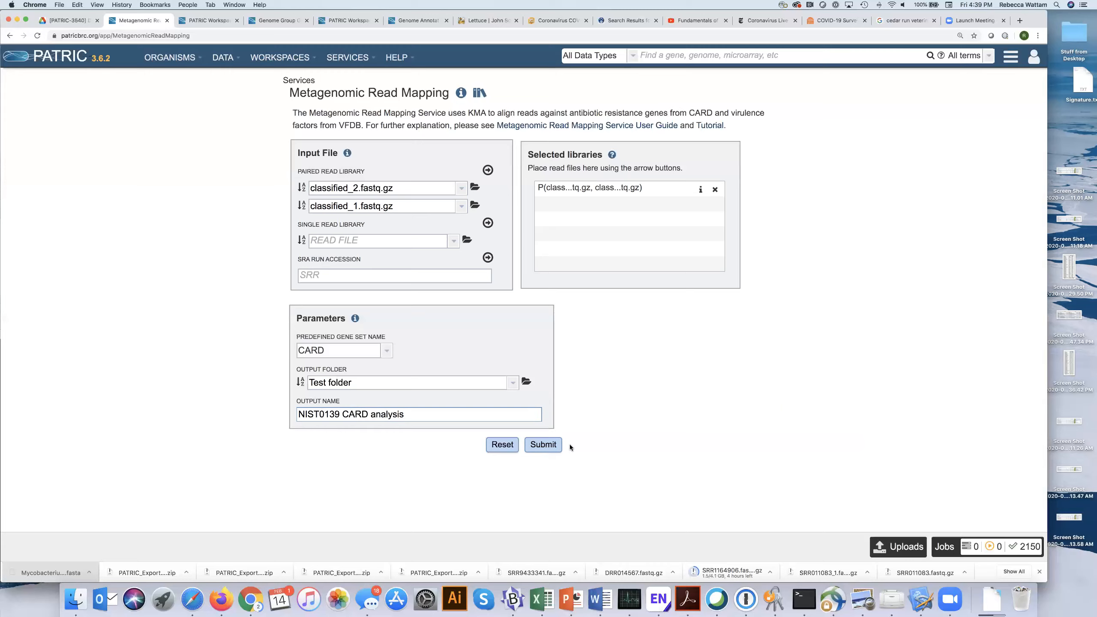
- Submit the NIST0139 CARD analysis job and get the 'Job has been queued' confirmation
{"action": "left_click", "coordinate": [543, 444]}
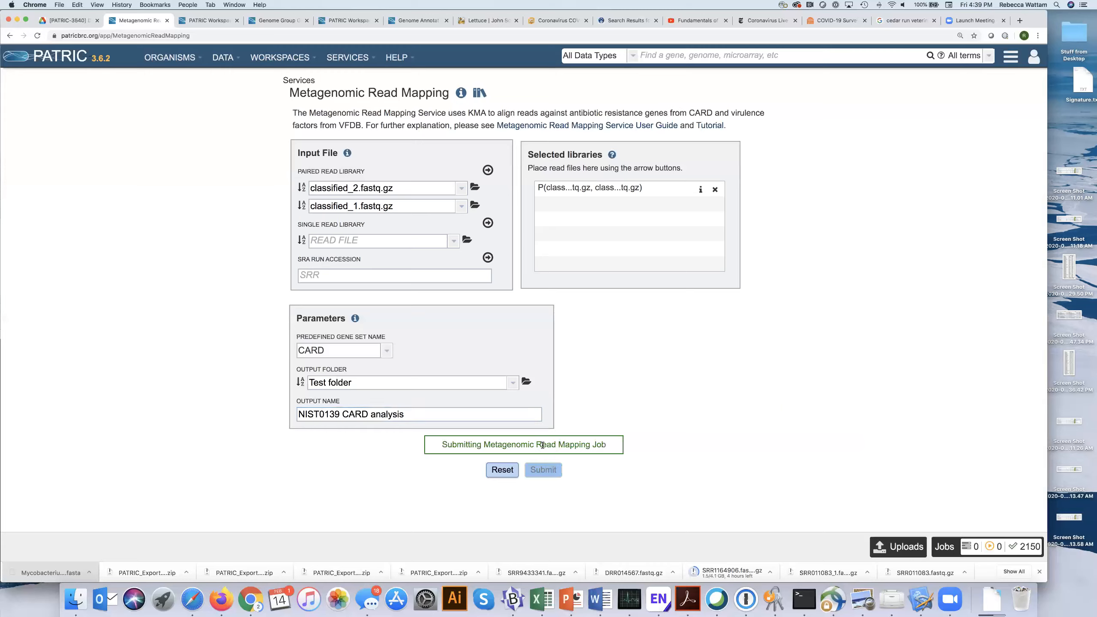
{"action": "left_click", "coordinate": [543, 469]}
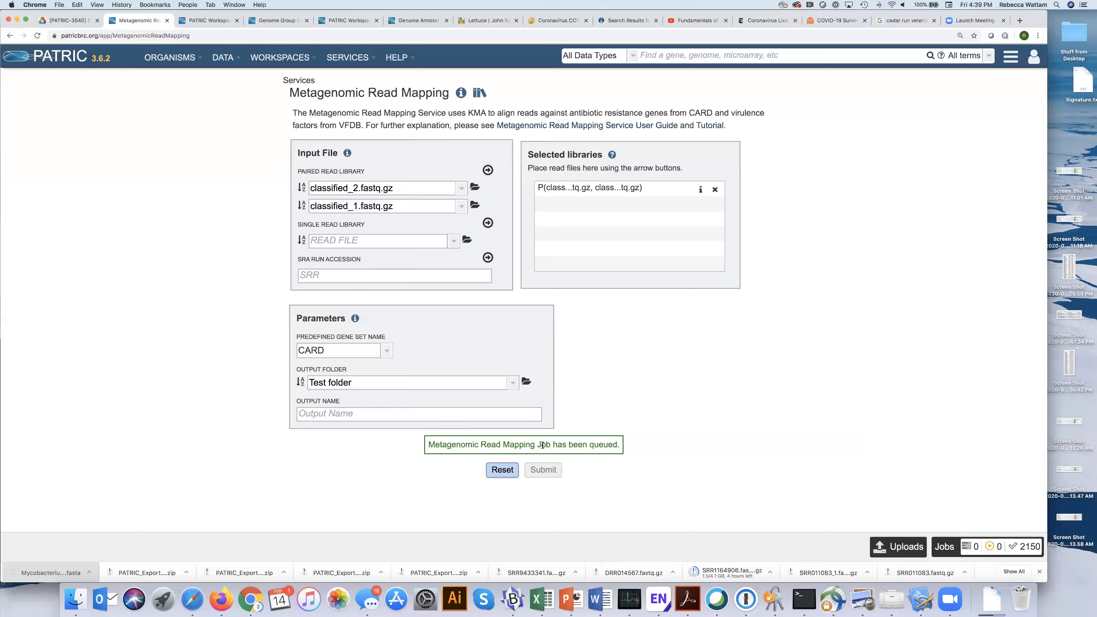
{"action": "mouse_move", "coordinate": [1038, 530]}
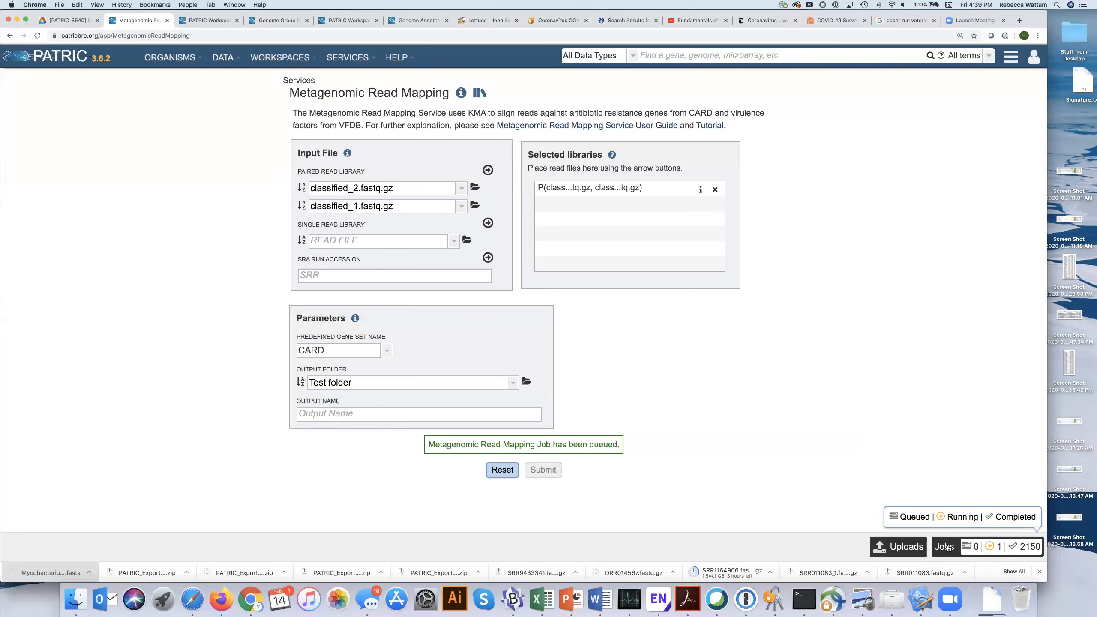
- Show the Job Status list and select the earlier NIST0139_classified_MRM_CARD job for its details
{"action": "left_click", "coordinate": [943, 547]}
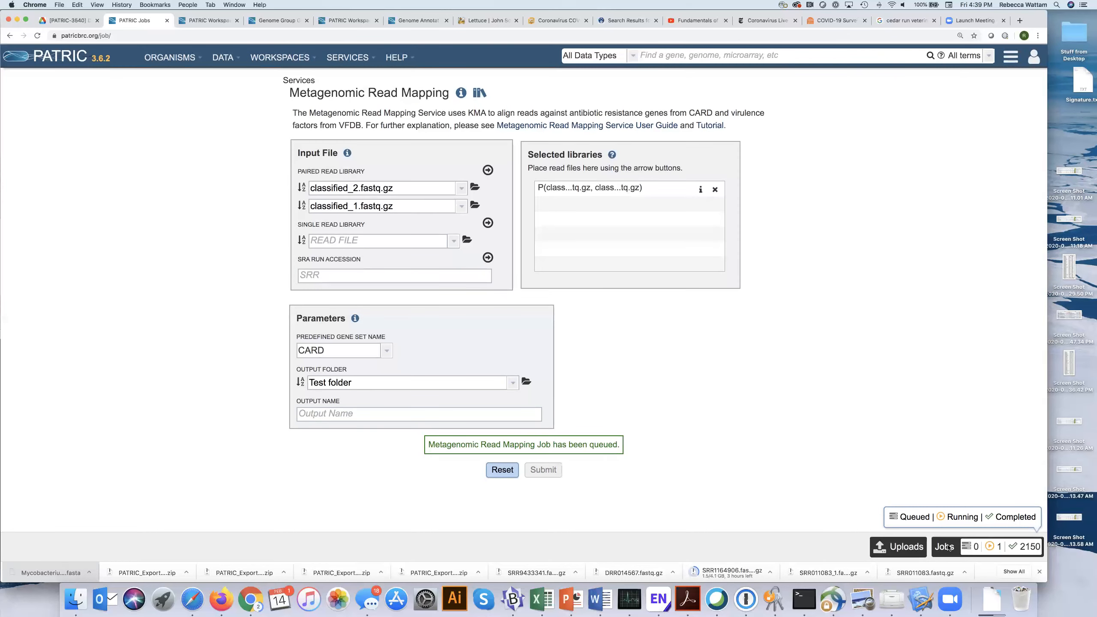
{"action": "left_click", "coordinate": [944, 546]}
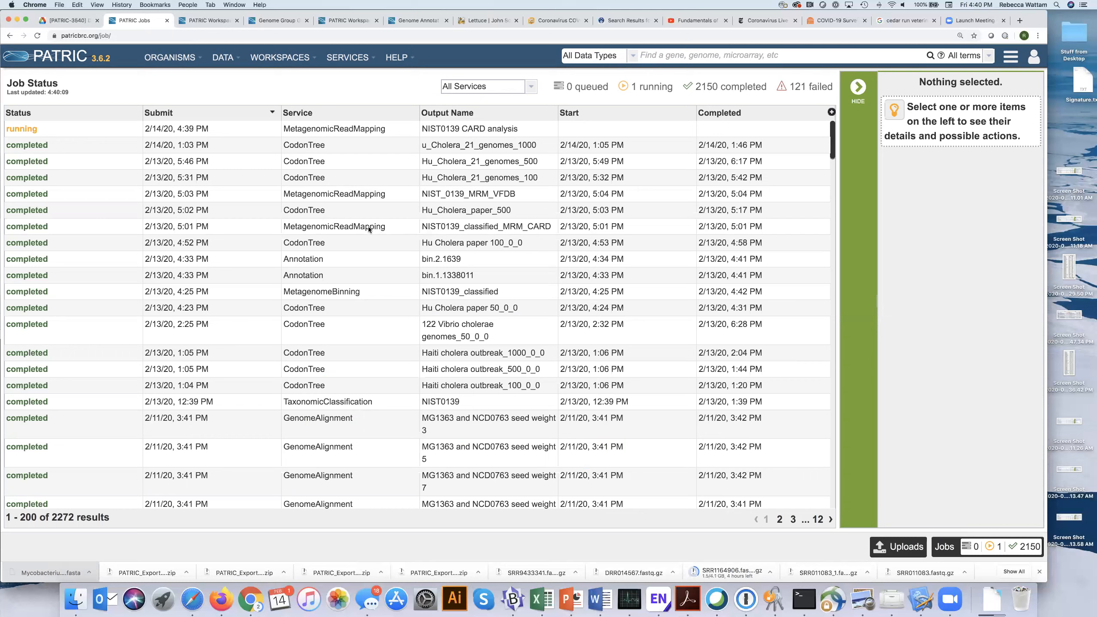
{"action": "left_click", "coordinate": [333, 226]}
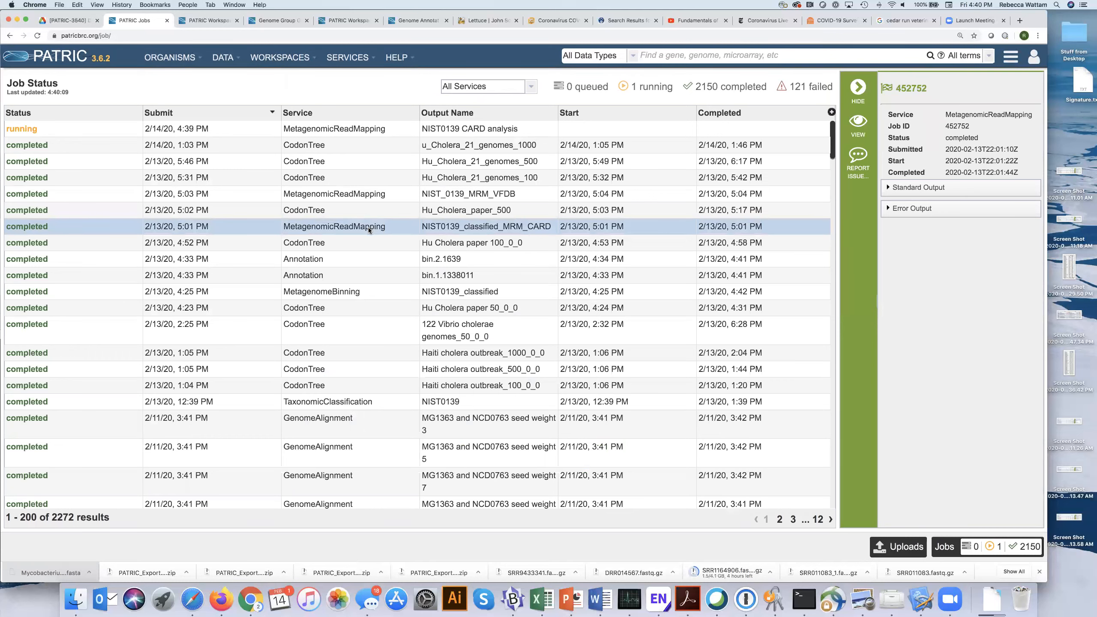
{"action": "mouse_move", "coordinate": [867, 255]}
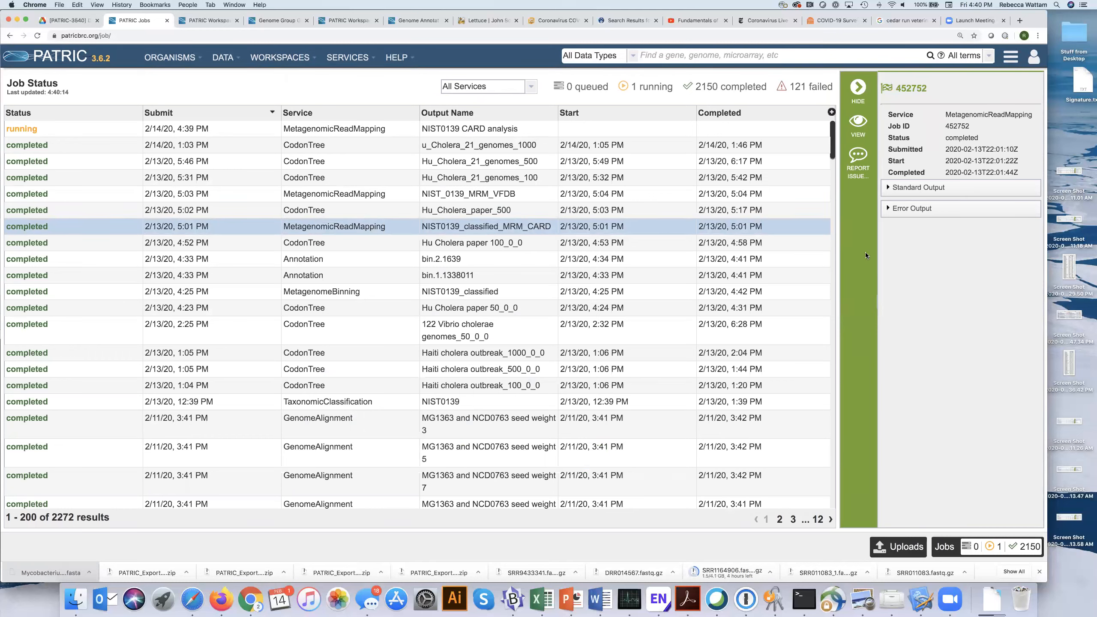
{"action": "mouse_move", "coordinate": [867, 203]}
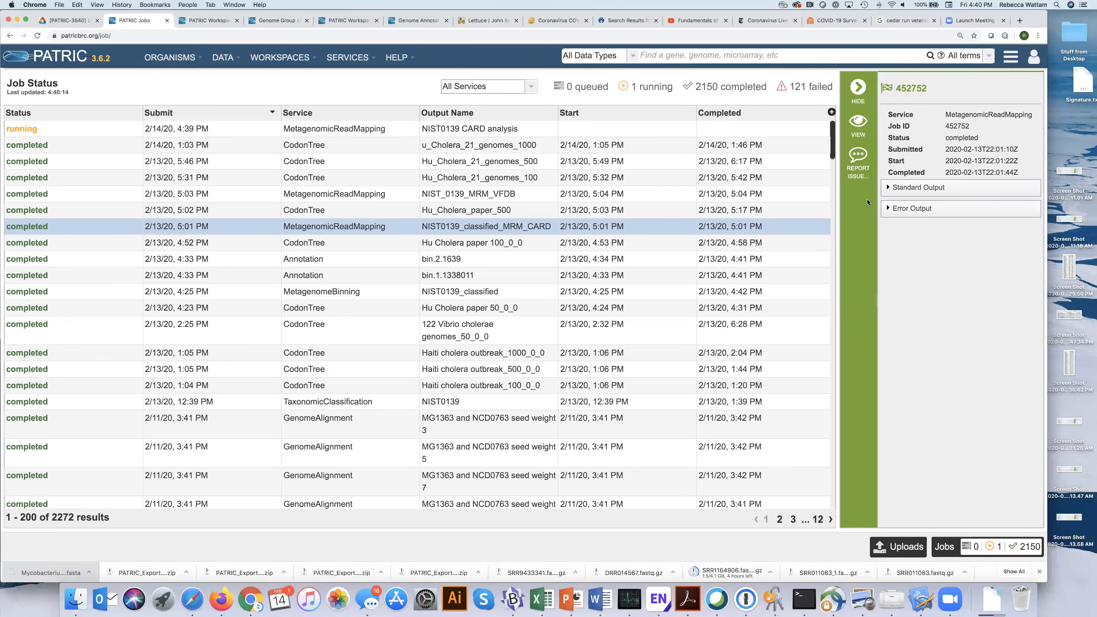
{"action": "mouse_move", "coordinate": [858, 123]}
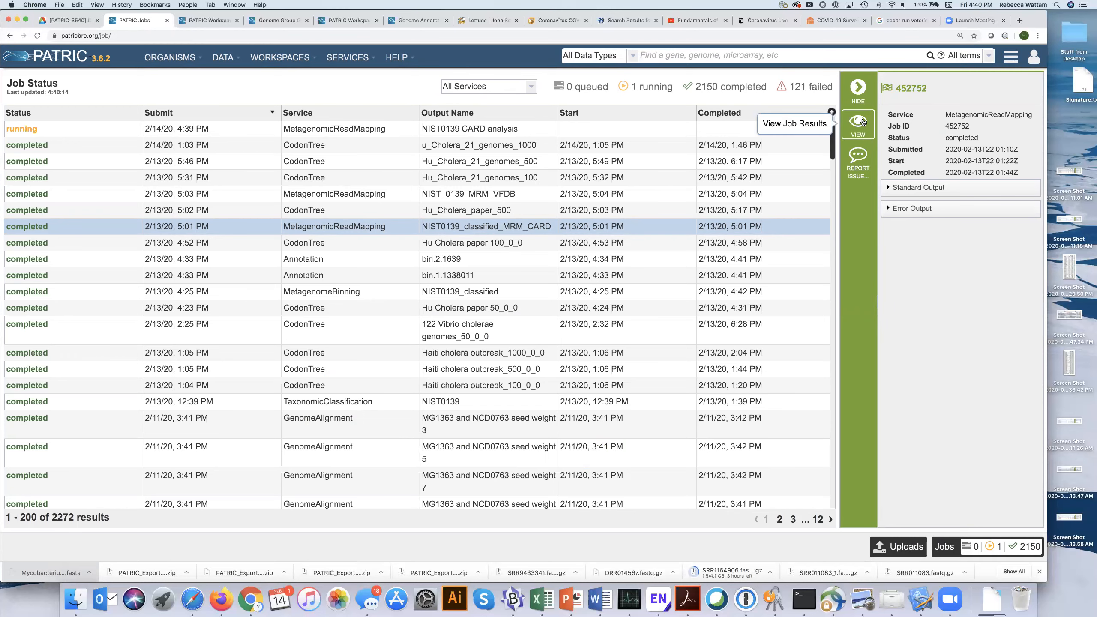
- View the NIST0139_classified_MRM_CARD job's workspace folder with its report and kma output files
{"action": "left_click", "coordinate": [858, 125]}
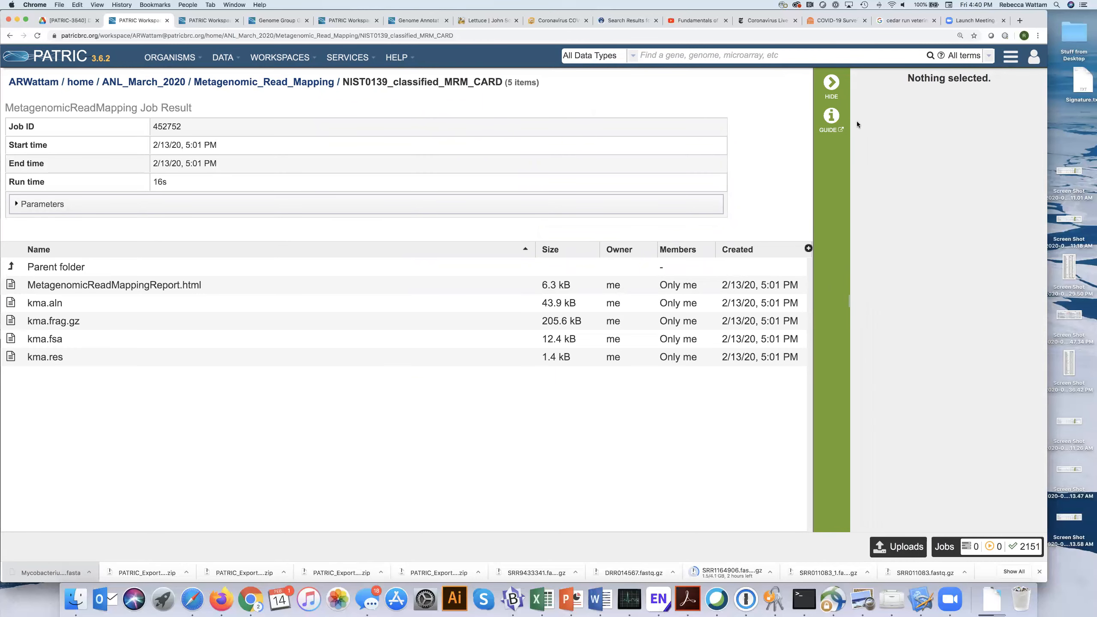
{"action": "mouse_move", "coordinate": [172, 173]}
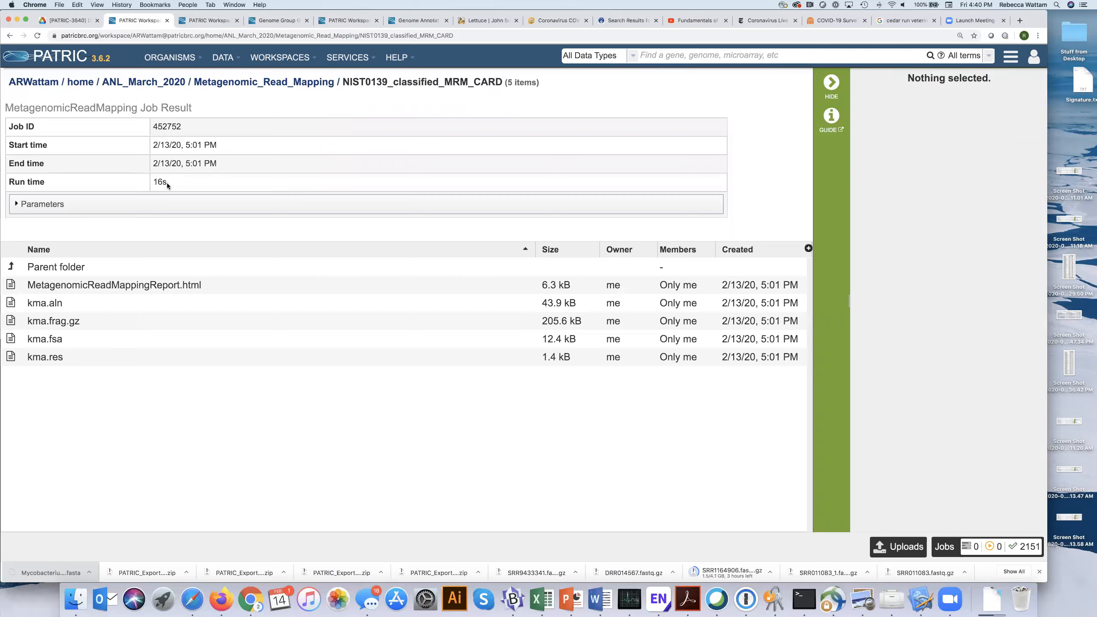
{"action": "mouse_move", "coordinate": [217, 284]}
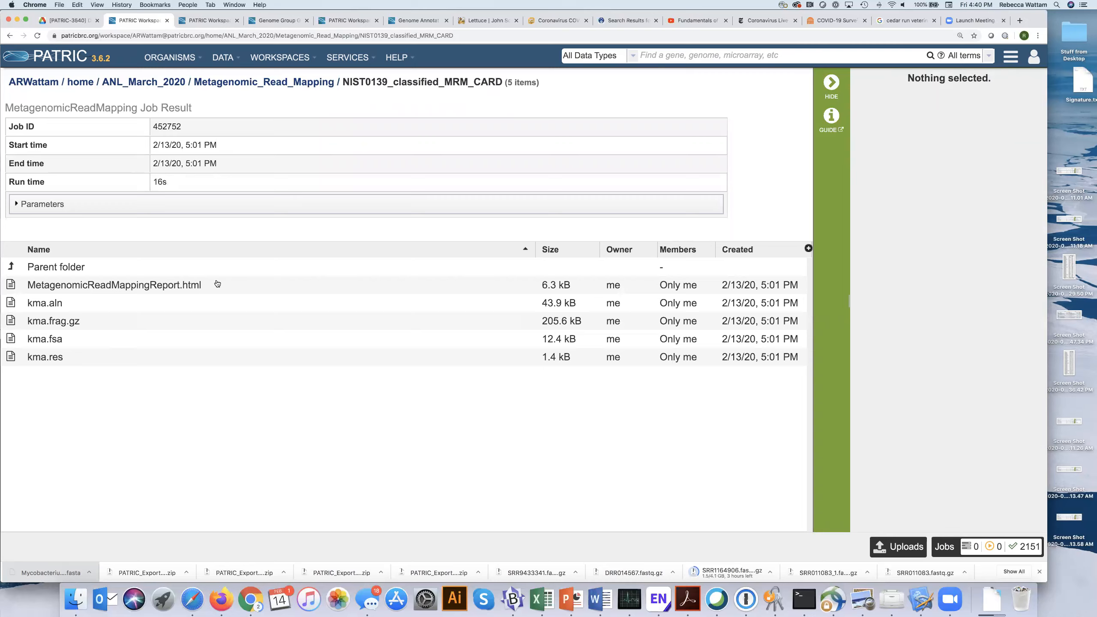
{"action": "mouse_move", "coordinate": [221, 289]}
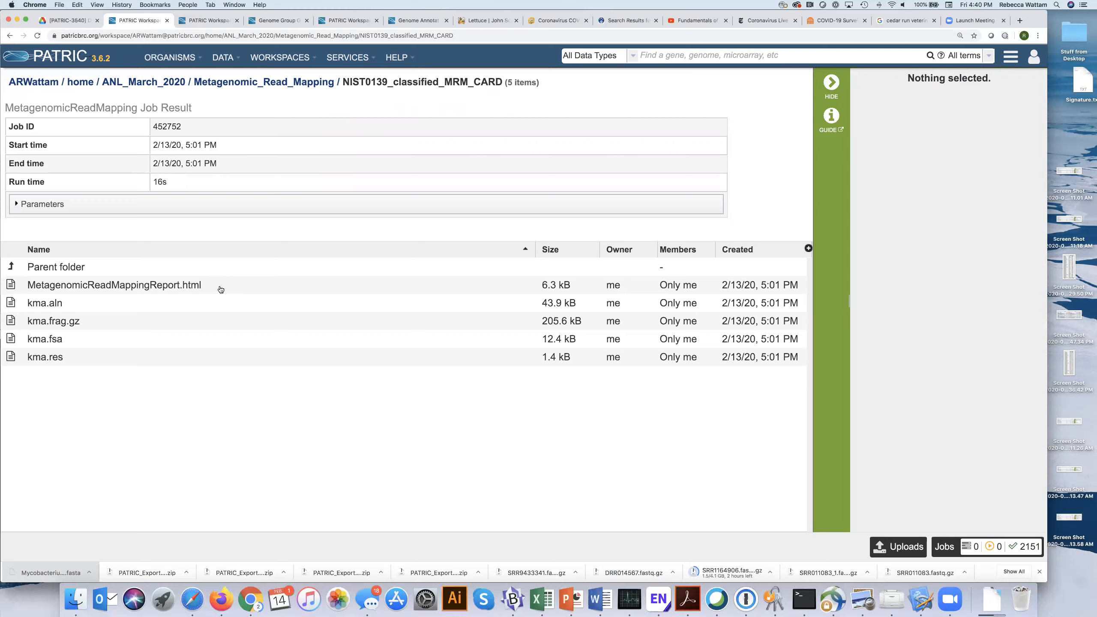
- Select MetagenomicReadMappingReport.html to show its file details and actions
{"action": "left_click", "coordinate": [113, 284]}
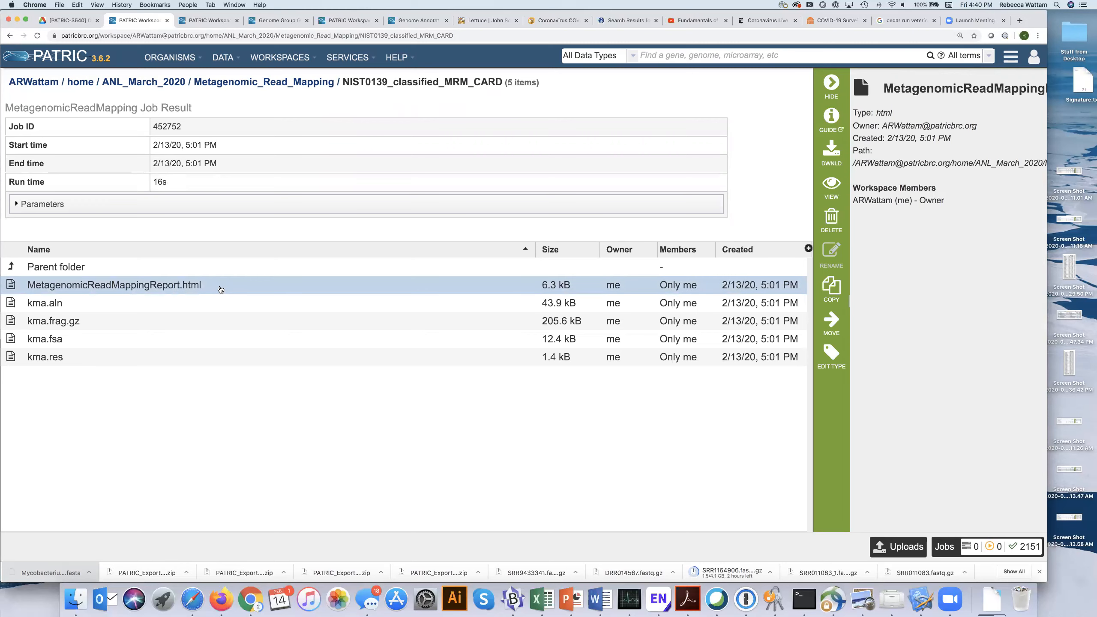
{"action": "mouse_move", "coordinate": [752, 230]}
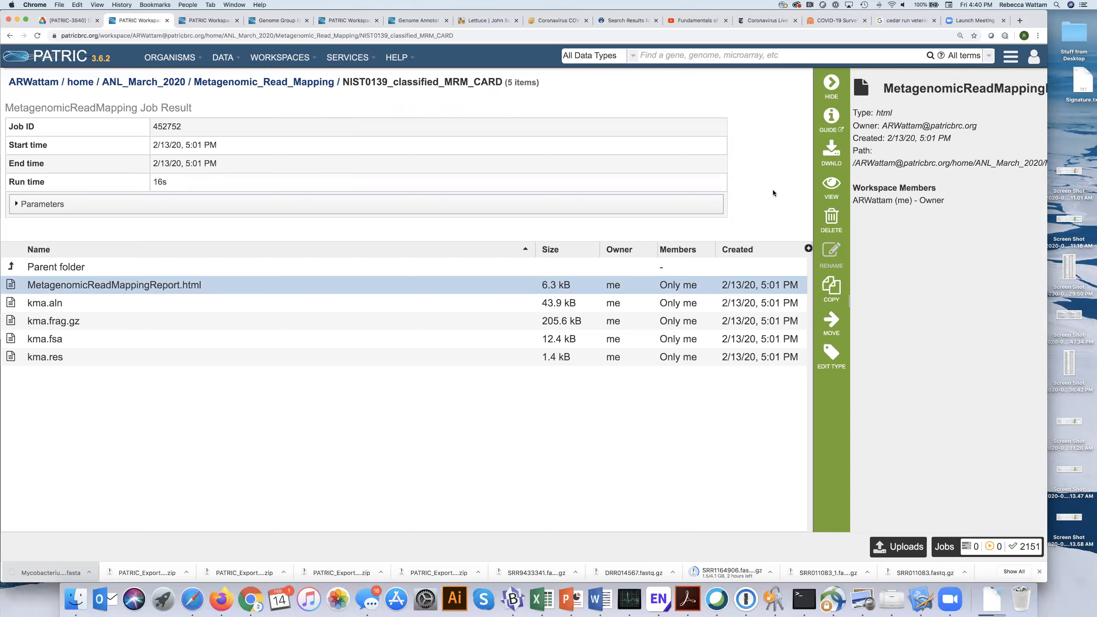
{"action": "mouse_move", "coordinate": [826, 410]}
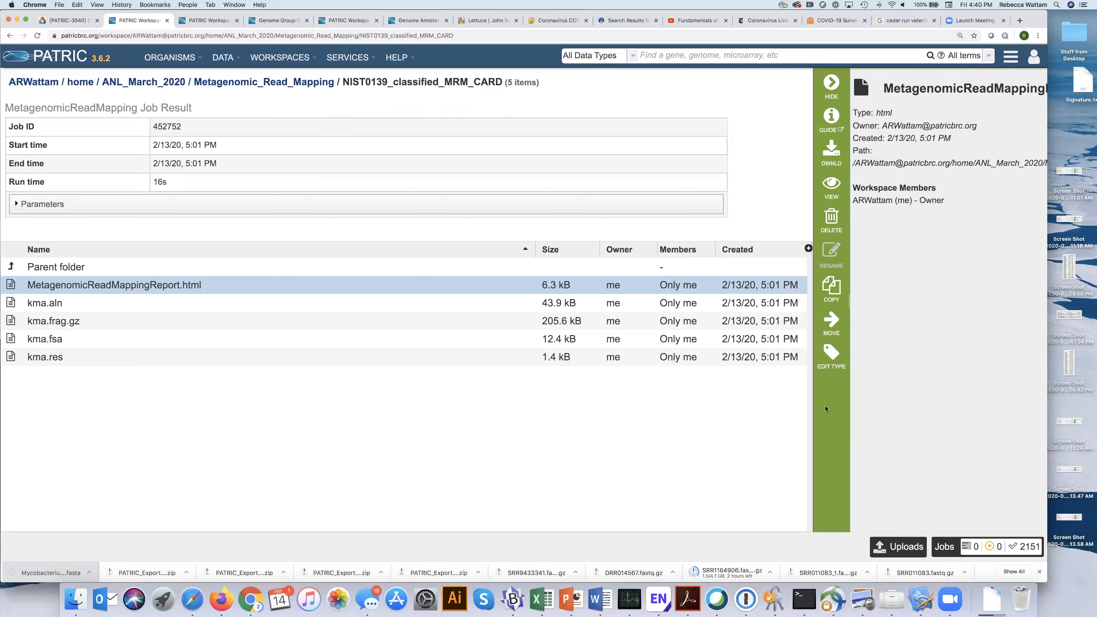
{"action": "mouse_move", "coordinate": [832, 180]}
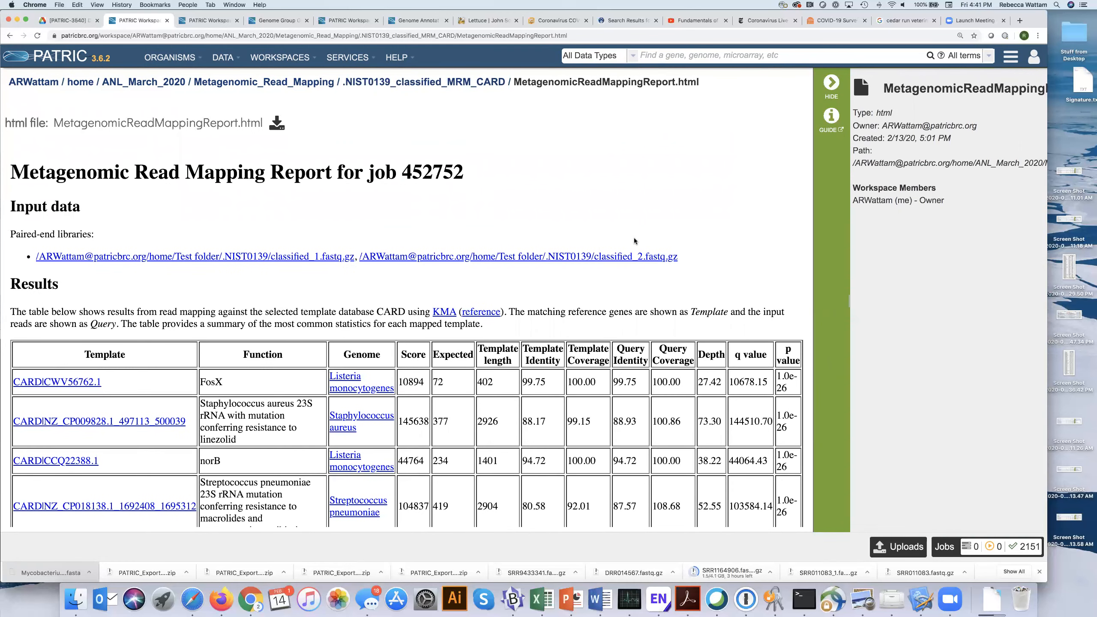
- Scroll the HTML report for job 452752 down to the Results table of CARD gene hits
{"action": "scroll", "scroll_direction": "down", "scroll_amount": 3}
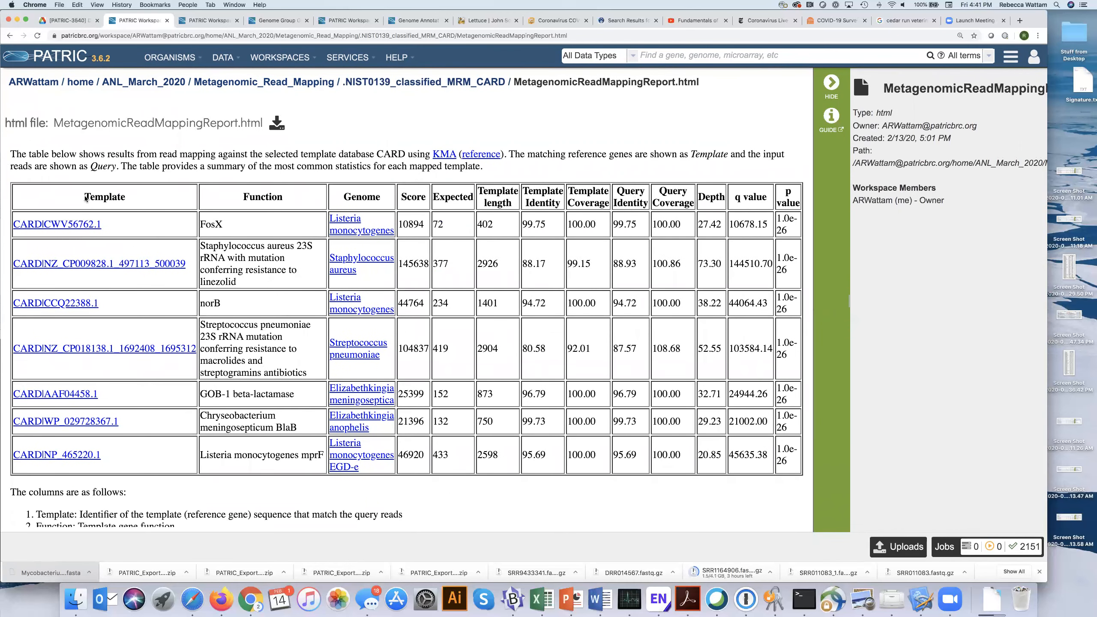
{"action": "mouse_move", "coordinate": [98, 240]}
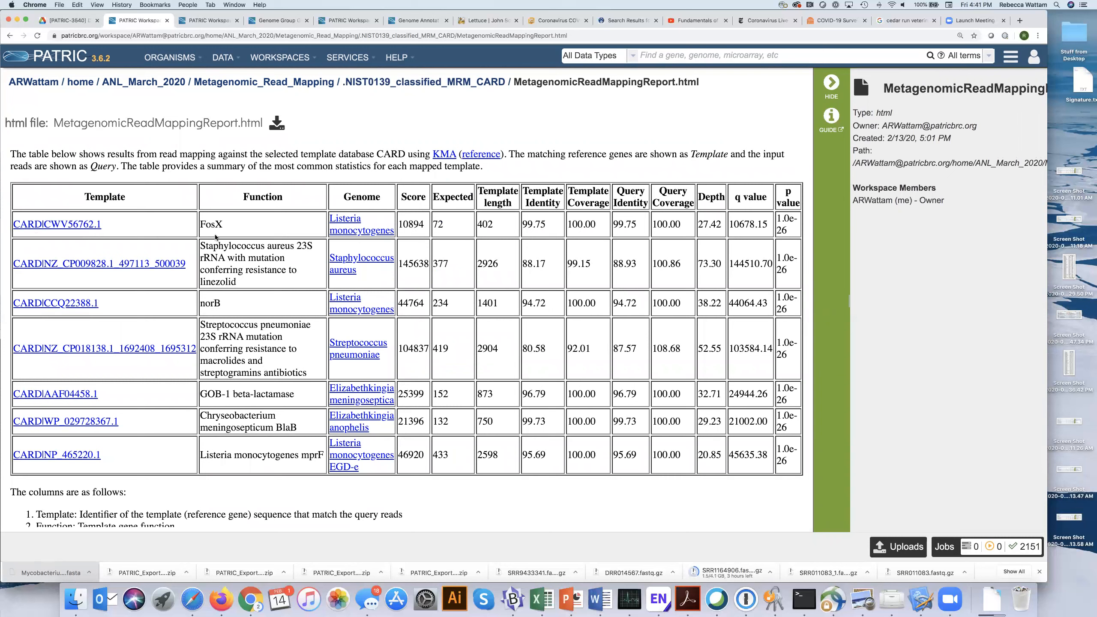
{"action": "mouse_move", "coordinate": [104, 230]}
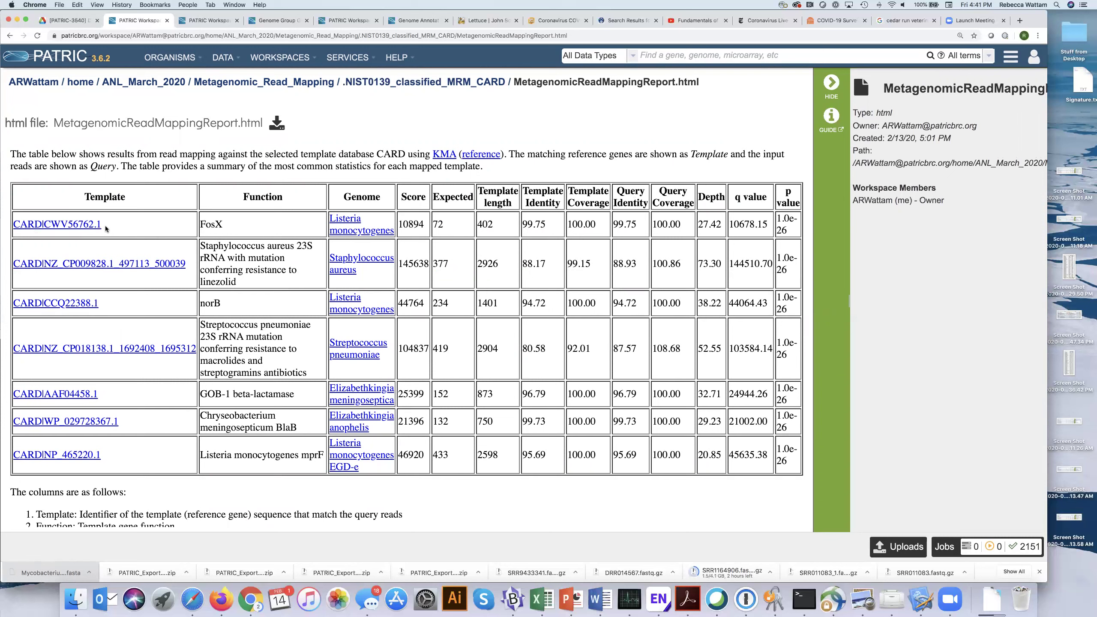
{"action": "mouse_move", "coordinate": [105, 229]}
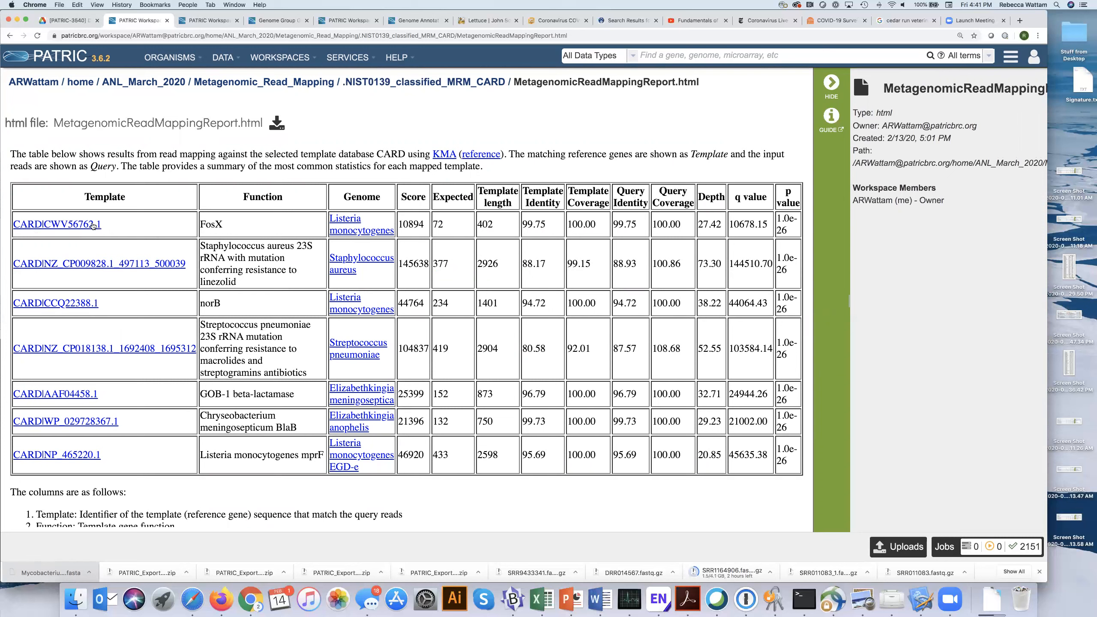
{"action": "mouse_move", "coordinate": [55, 224]}
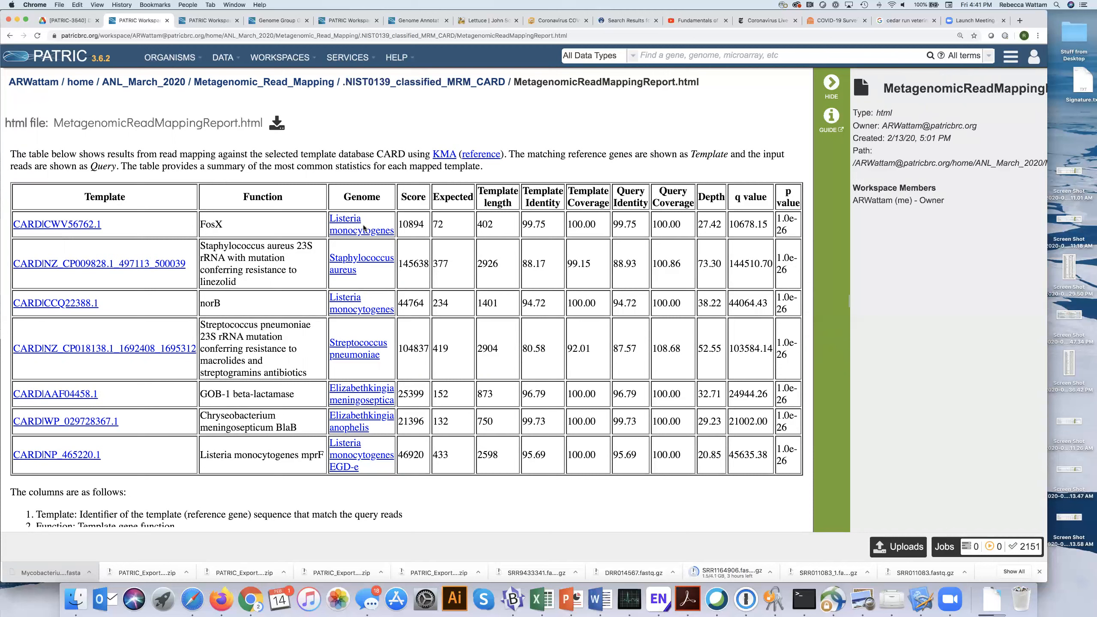
{"action": "mouse_move", "coordinate": [354, 230]}
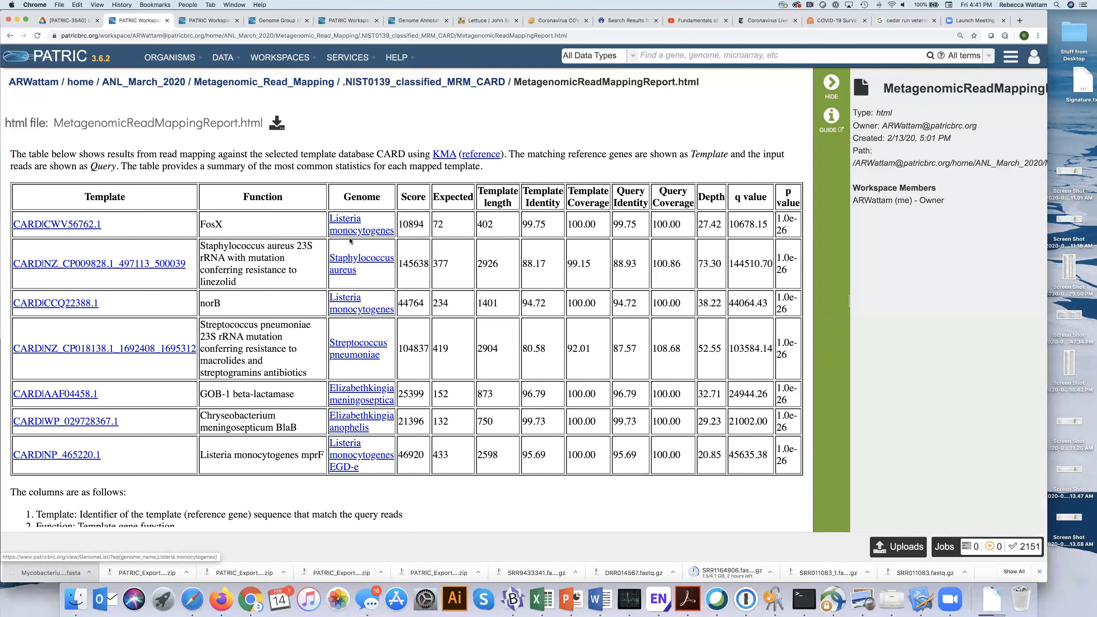
{"action": "mouse_move", "coordinate": [421, 217]}
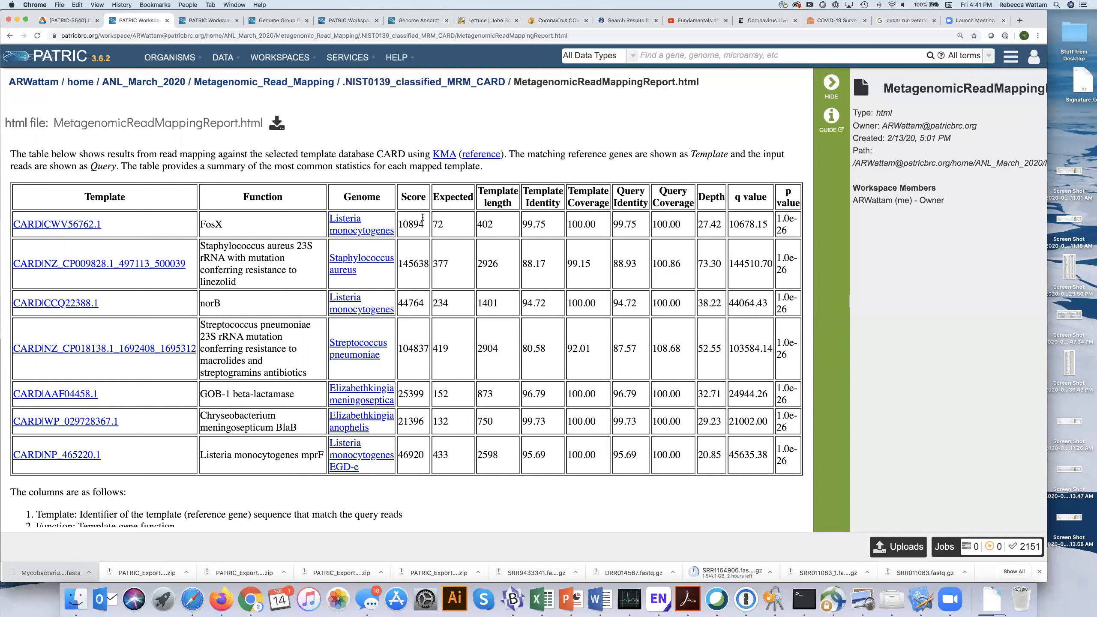
{"action": "mouse_move", "coordinate": [607, 239]}
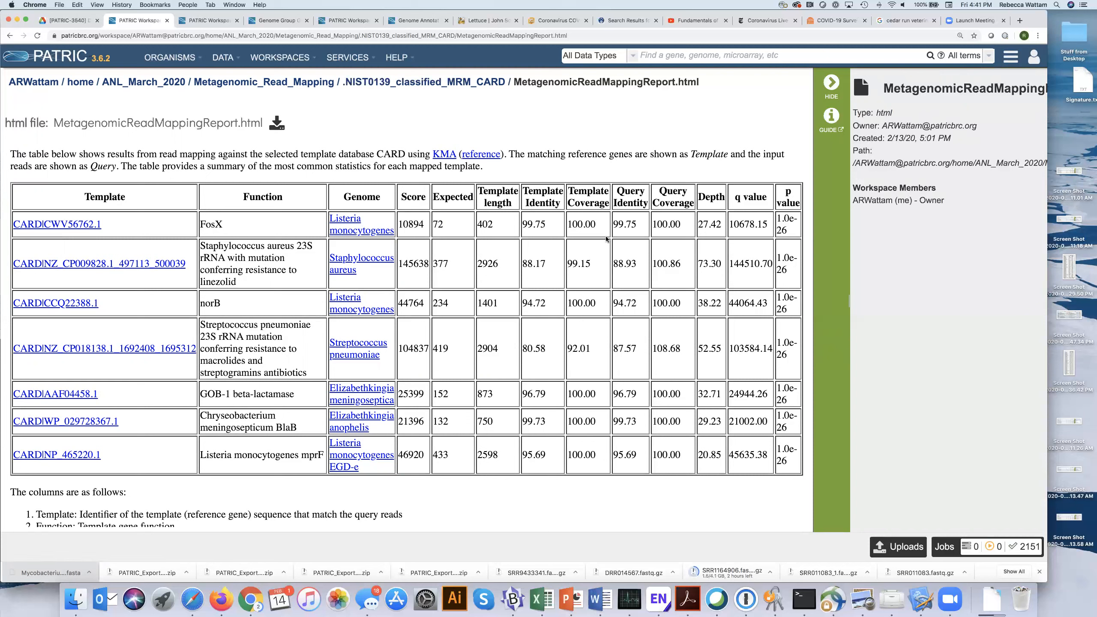
{"action": "mouse_move", "coordinate": [628, 234]}
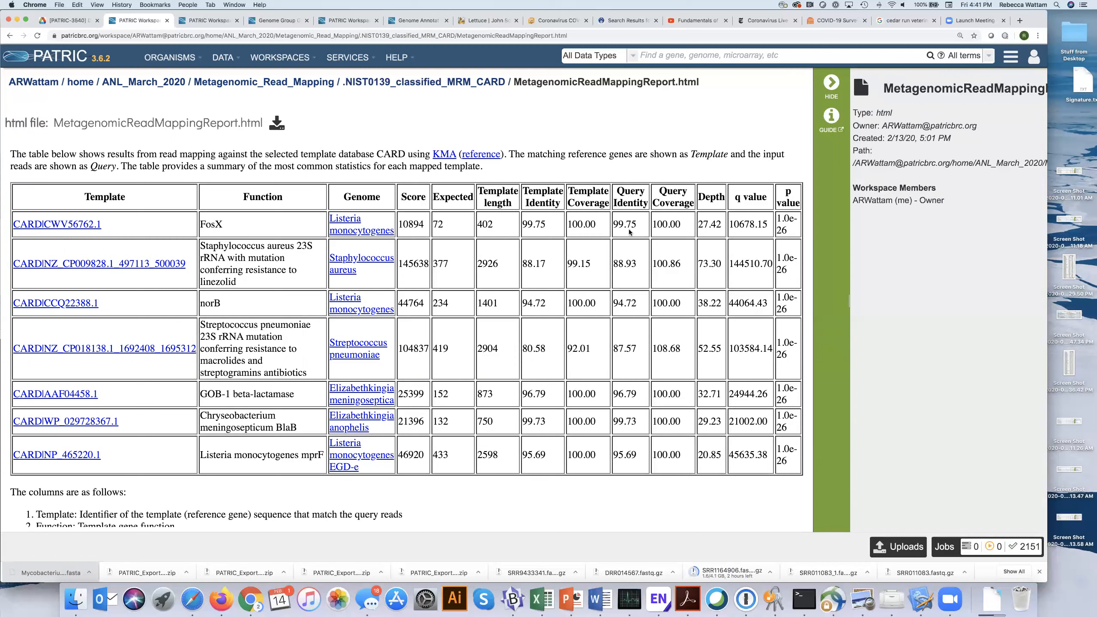
{"action": "scroll", "scroll_direction": "down", "scroll_amount": 3}
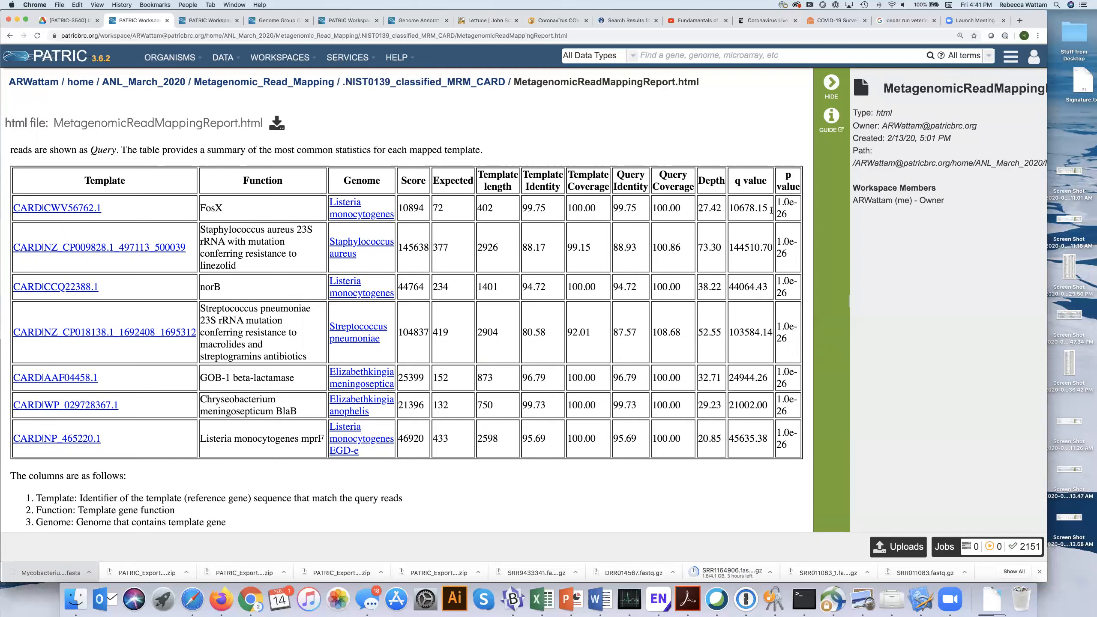
{"action": "mouse_move", "coordinate": [589, 242]}
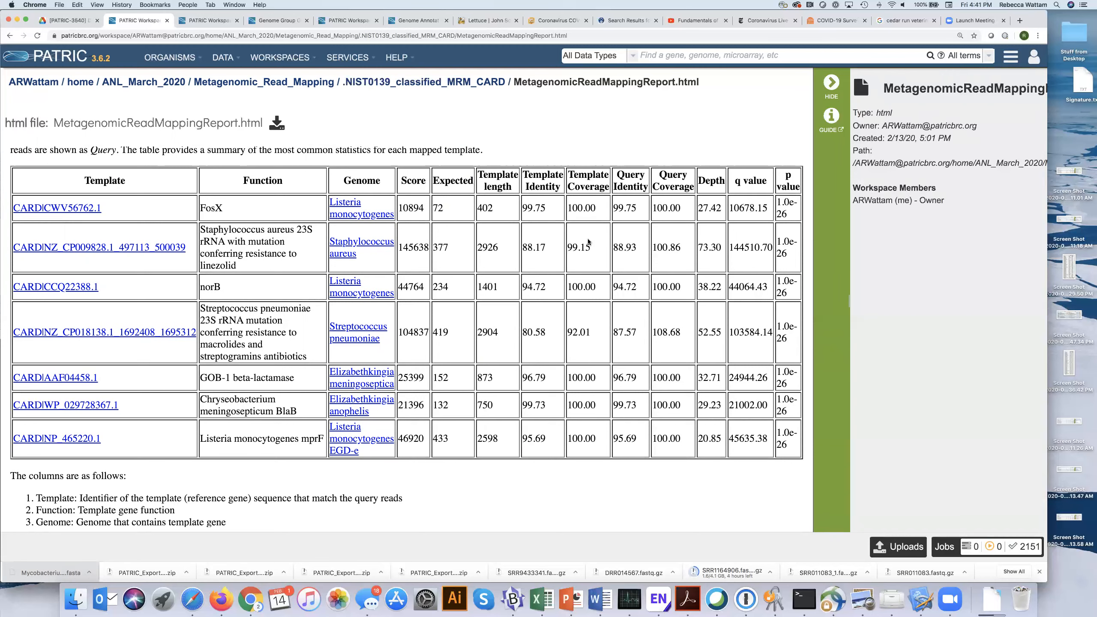
{"action": "mouse_move", "coordinate": [423, 270]}
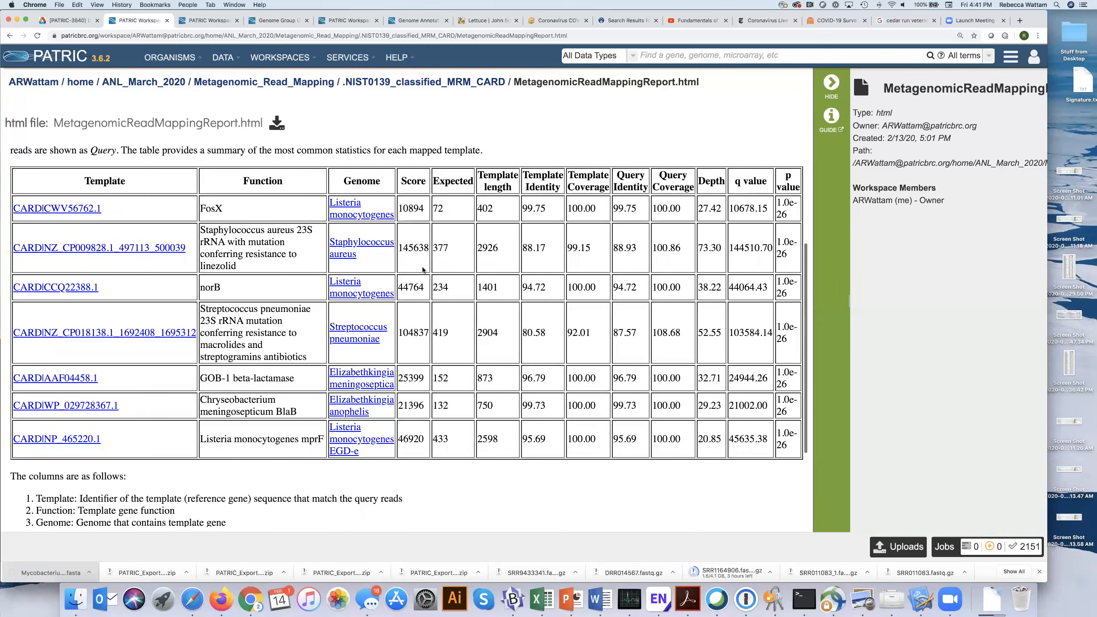
{"action": "mouse_move", "coordinate": [450, 265]}
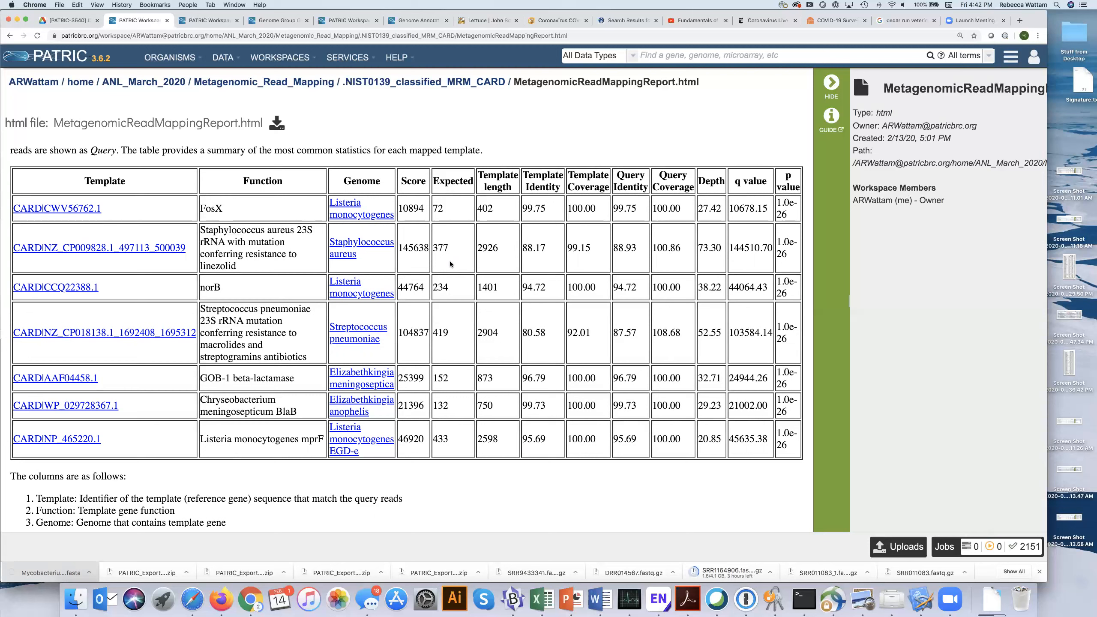
{"action": "scroll", "scroll_direction": "up", "scroll_amount": 3}
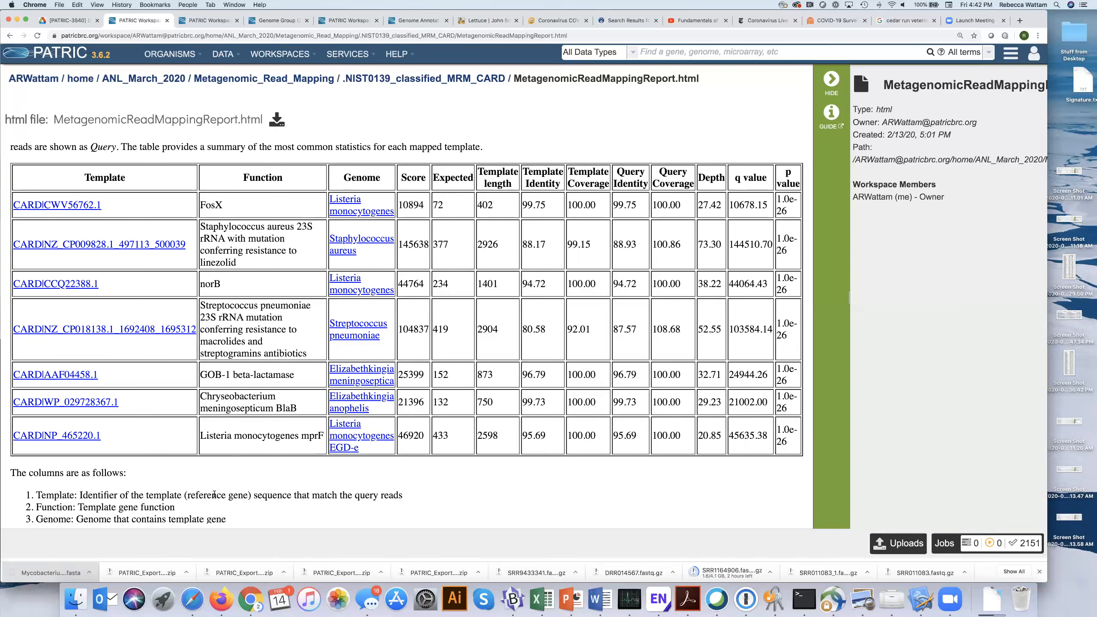
- Bring the descriptions of all 13 report columns into view, then show the HELP menu resources
{"action": "scroll", "scroll_direction": "down", "scroll_amount": 3}
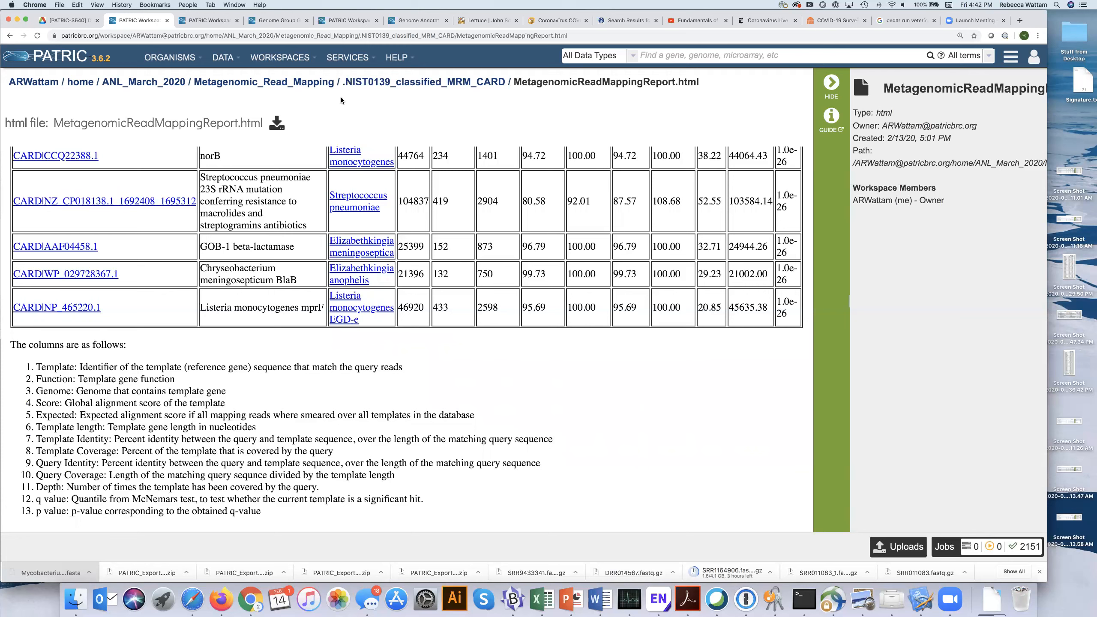
{"action": "mouse_move", "coordinate": [399, 81]}
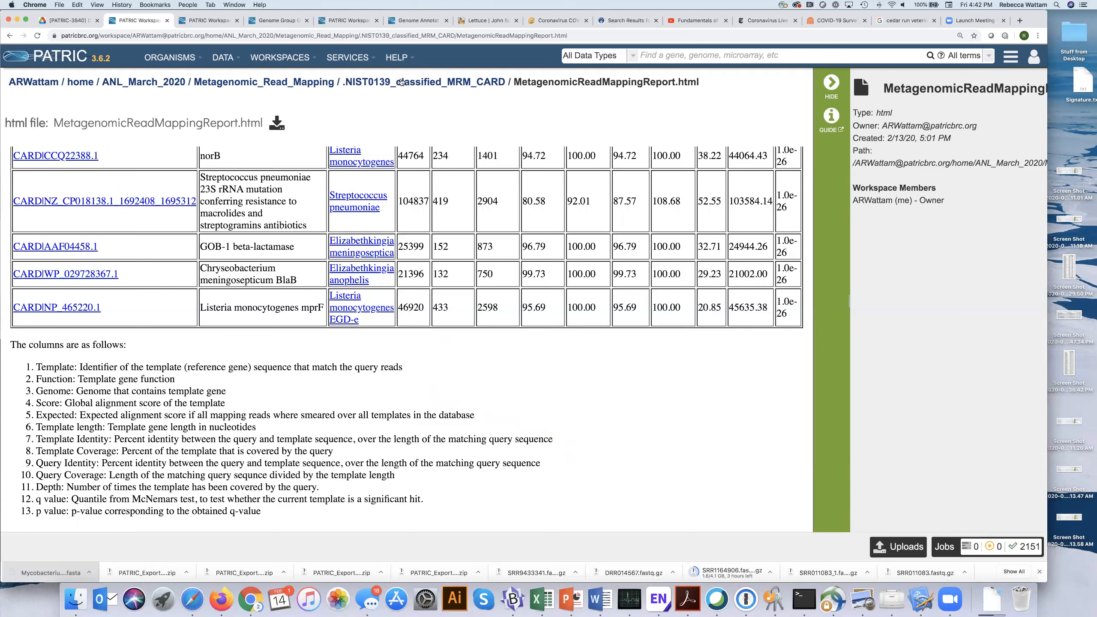
{"action": "left_click", "coordinate": [397, 57]}
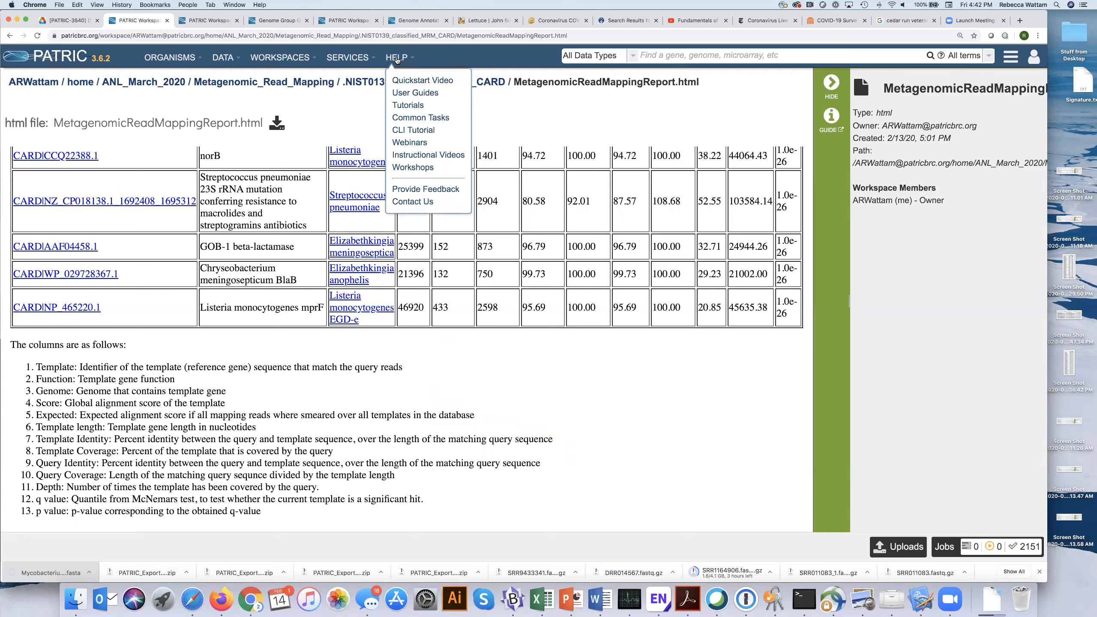
{"action": "mouse_move", "coordinate": [408, 105]}
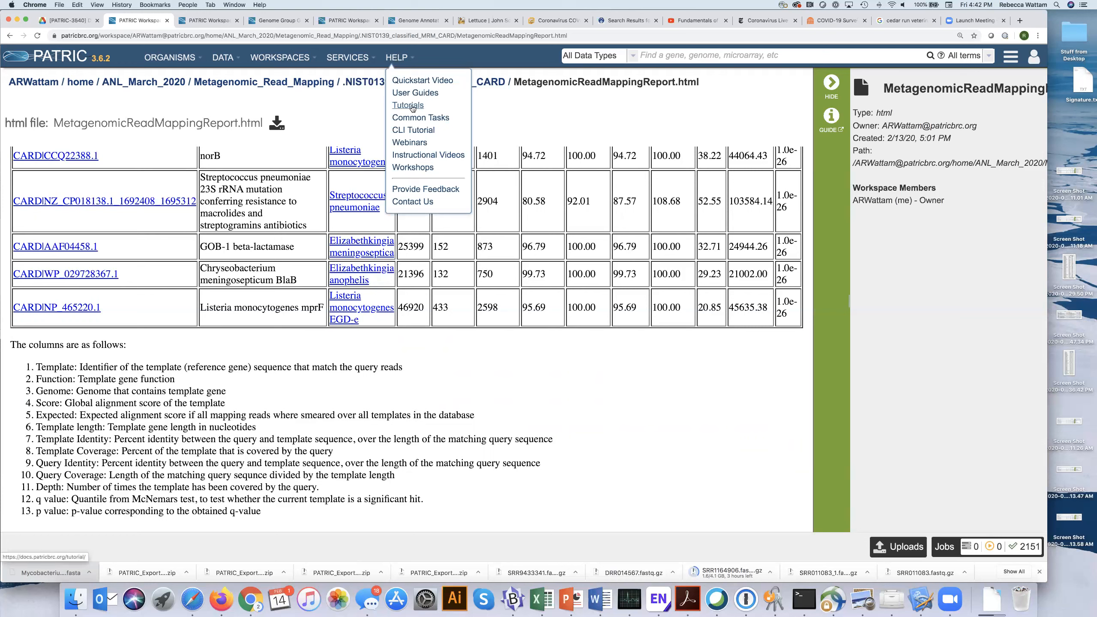